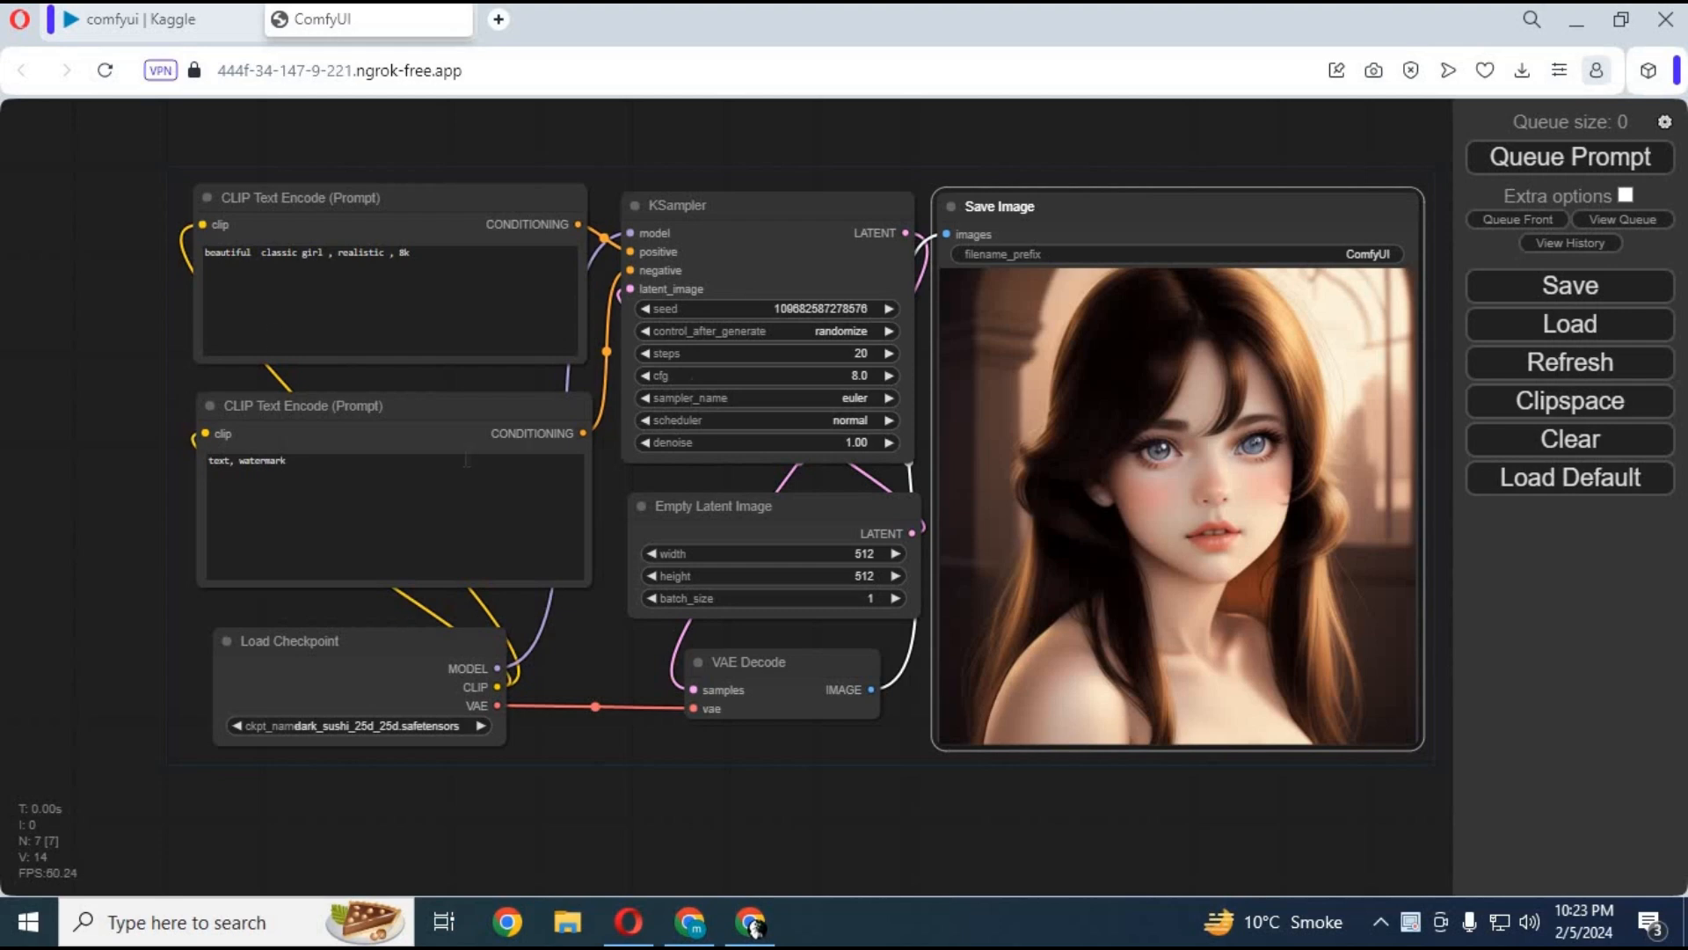
mouse_move(585, 272)
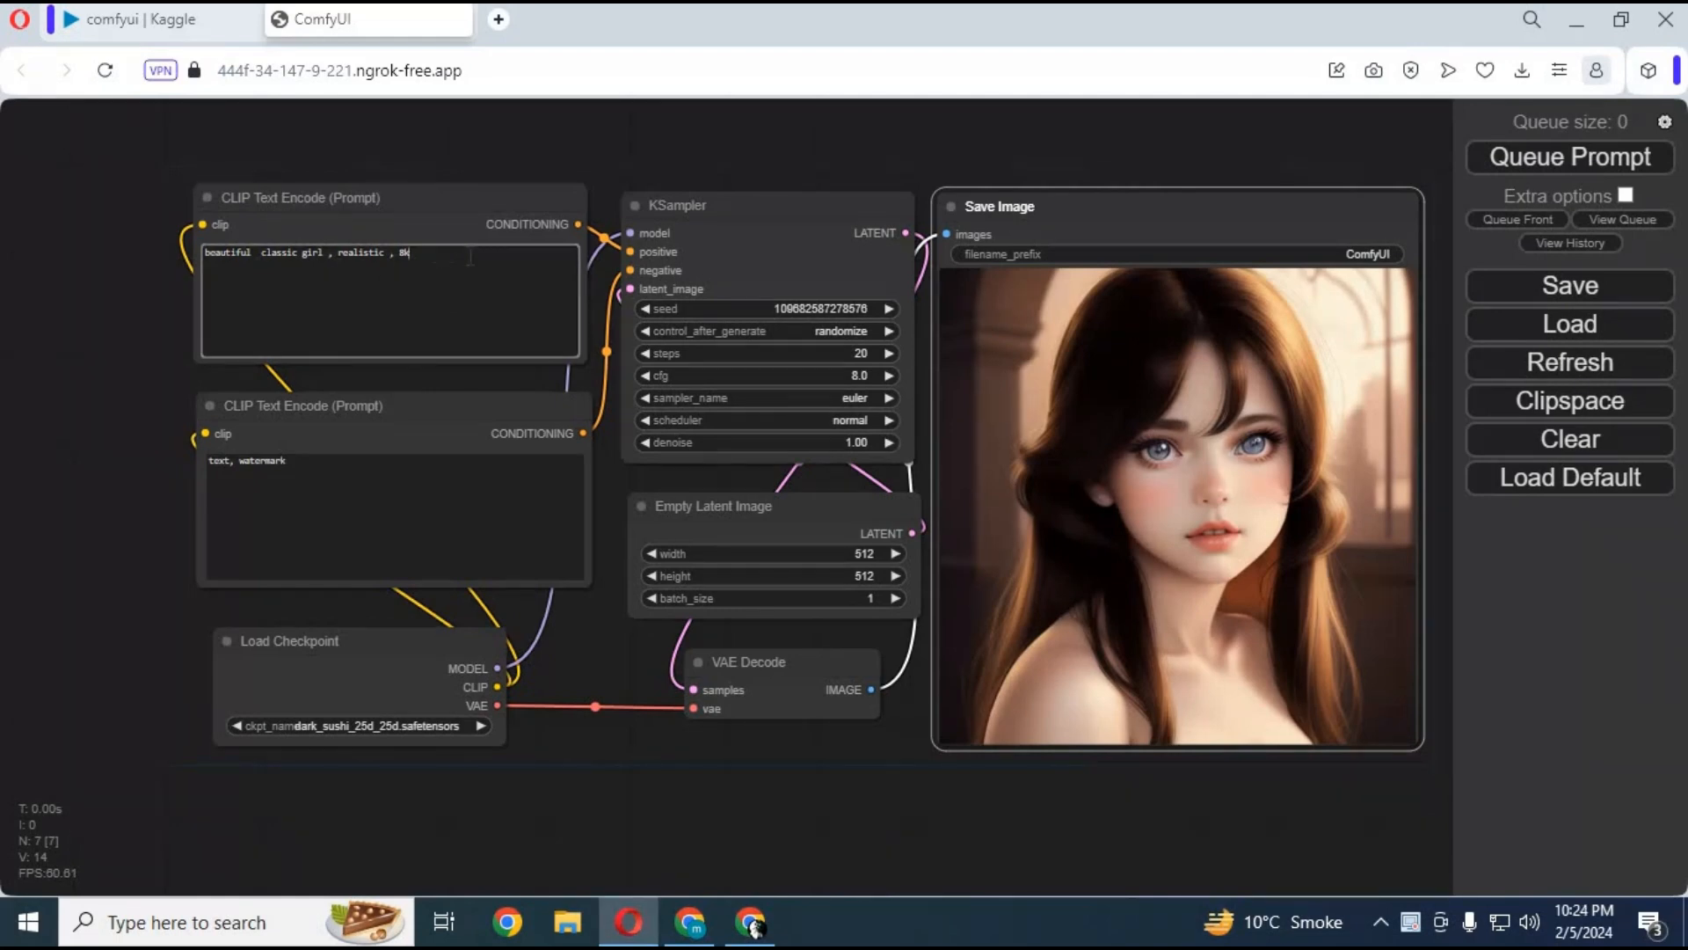
Append 'holding flower' to the positive prompt and queue a new image.
type("holding")
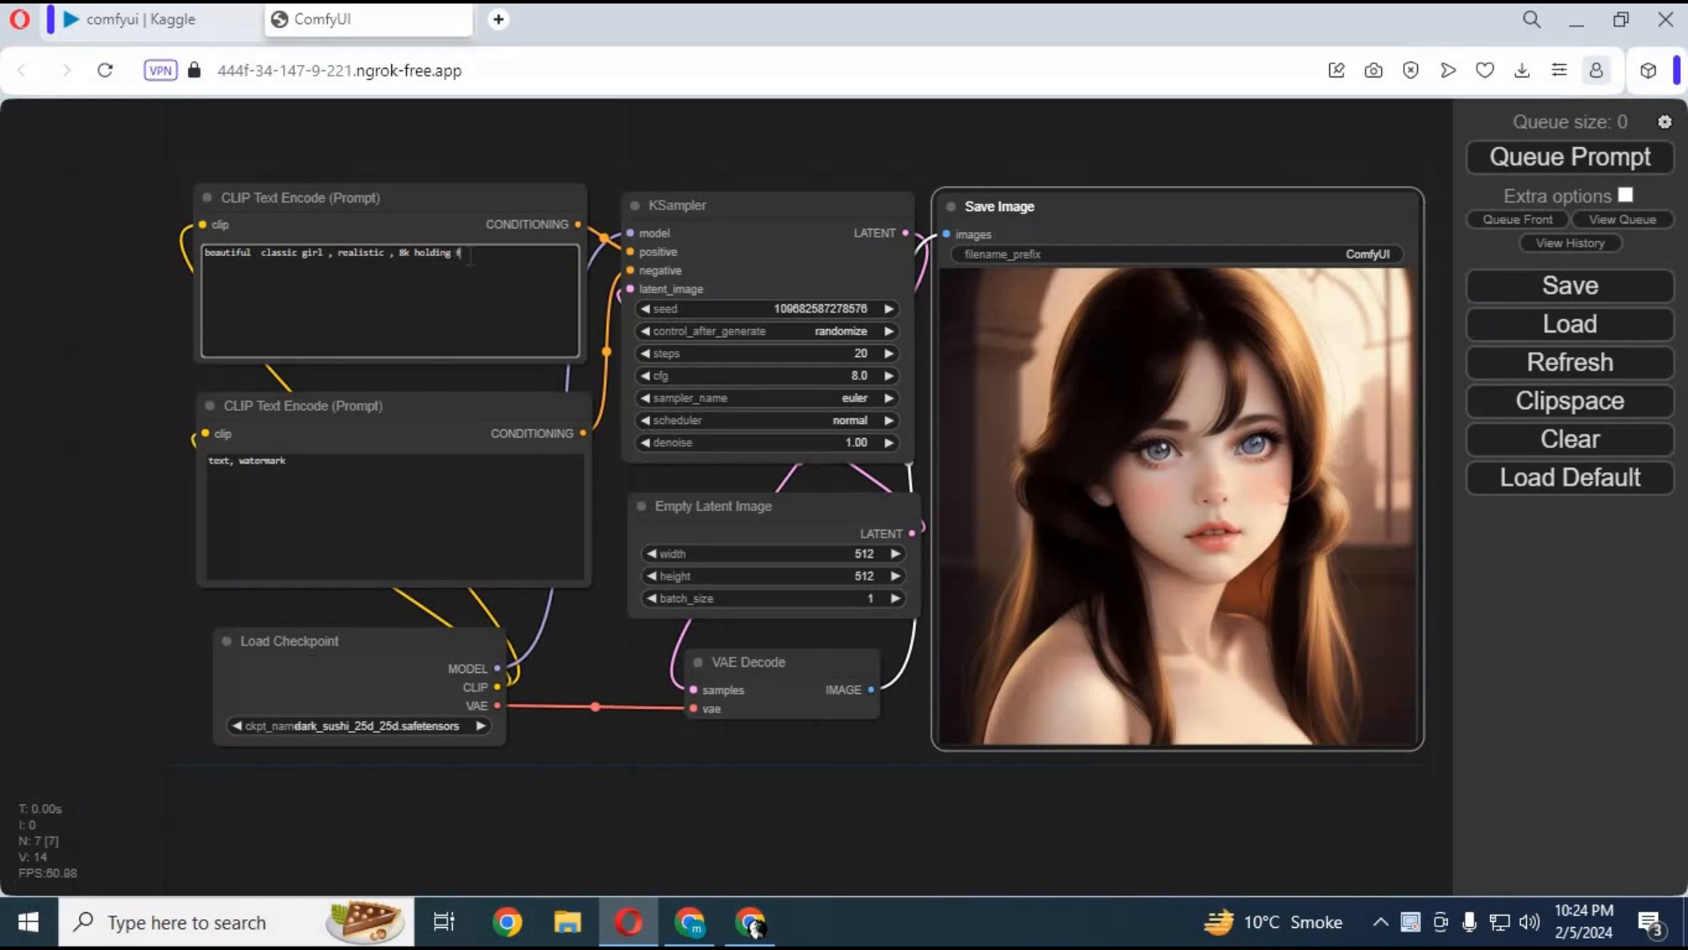
type("flower")
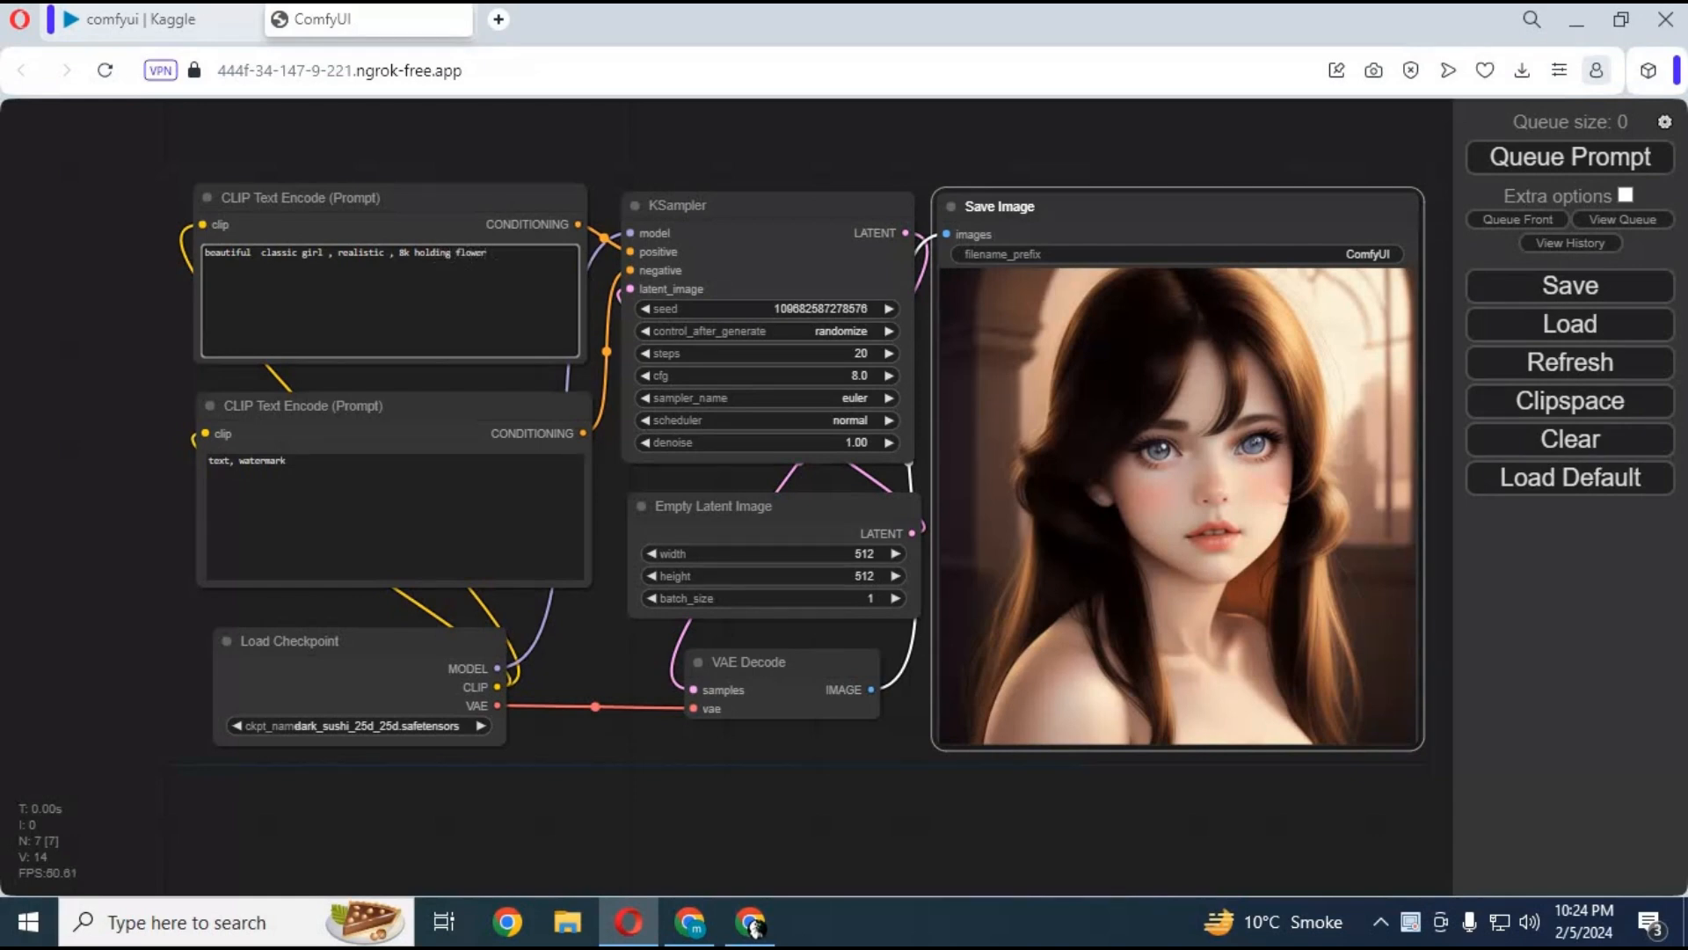
left_click(1568, 157)
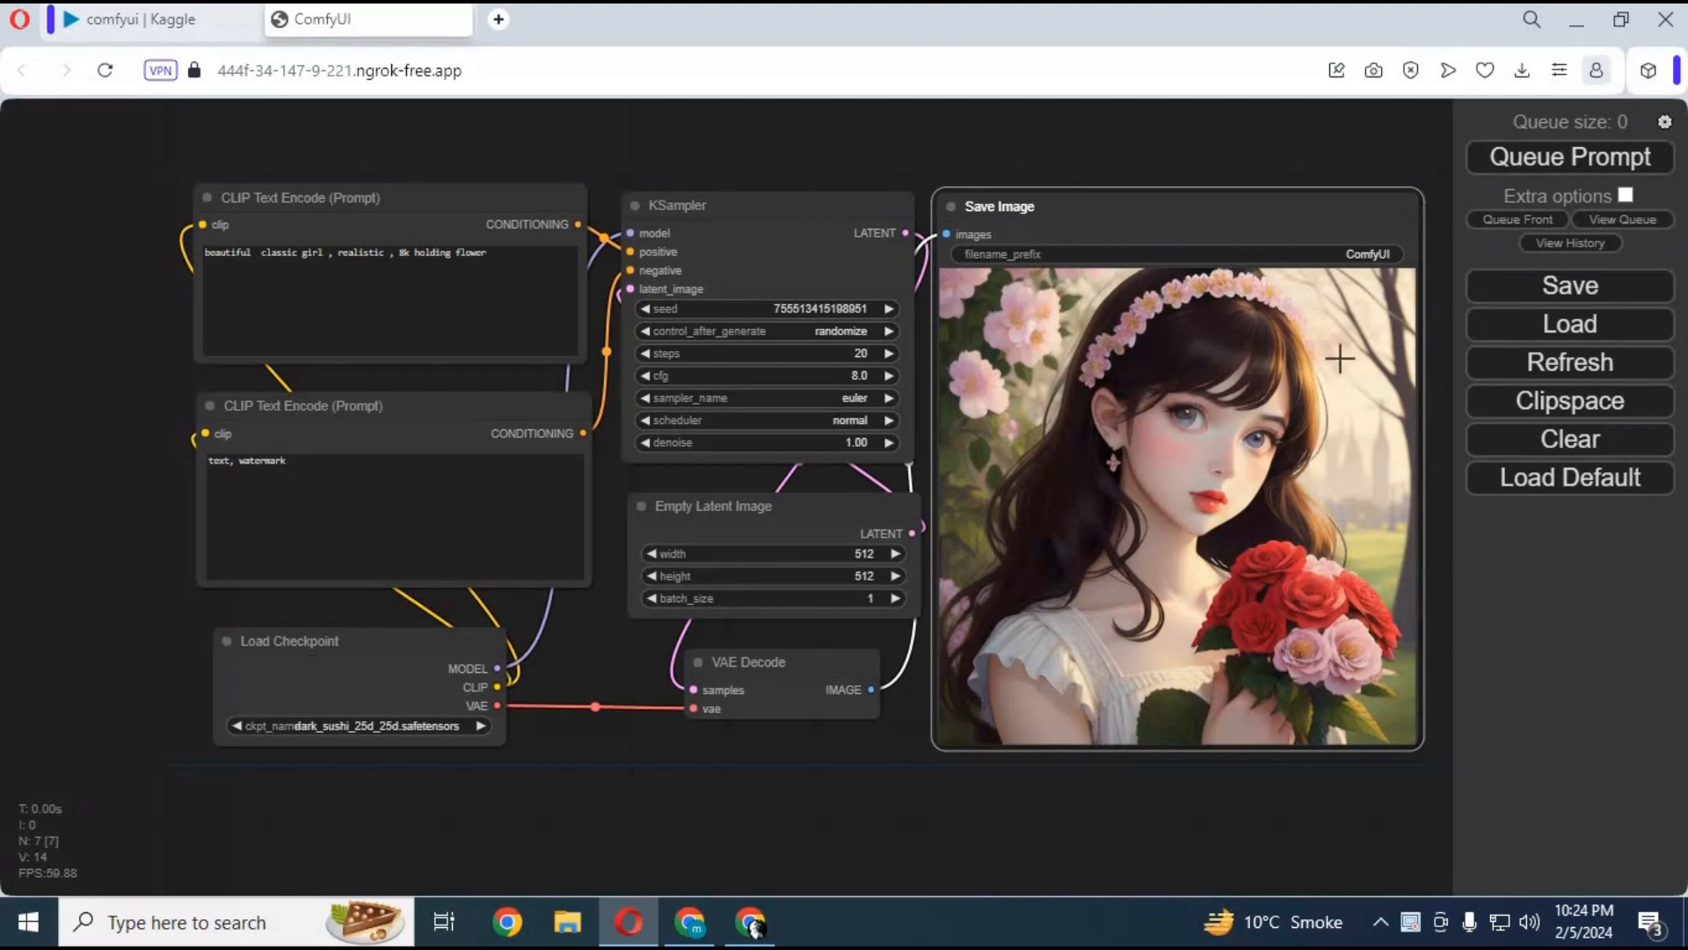
mouse_move(1325, 352)
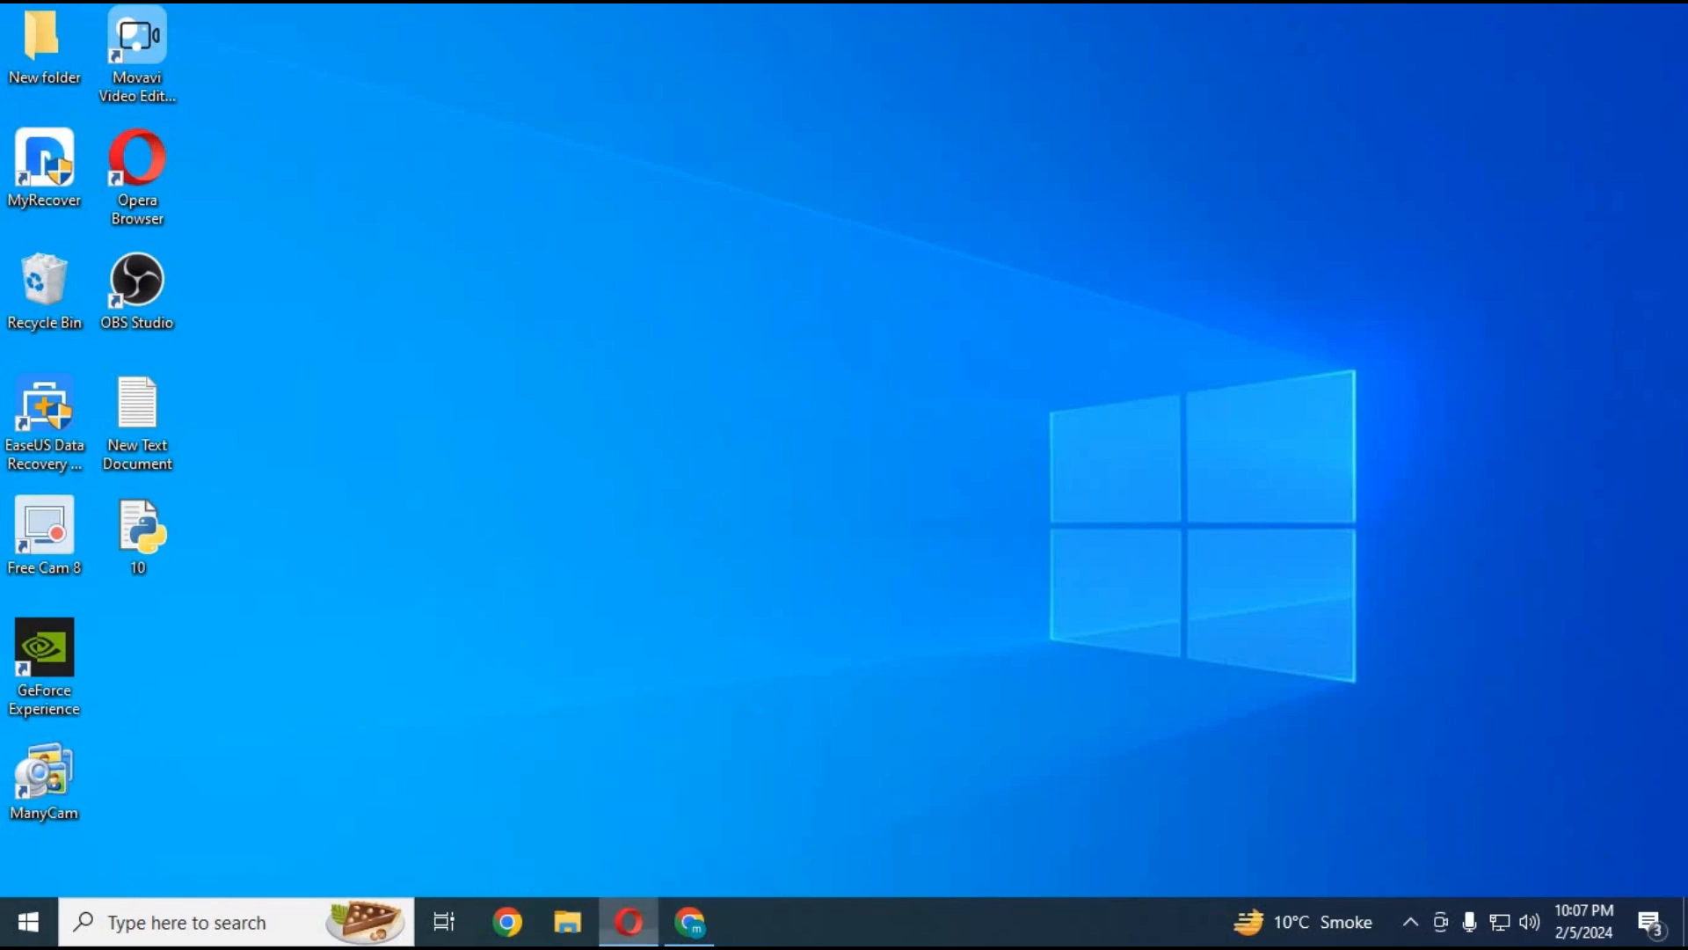
Open the comfyui notebook page on Kaggle and make an editable copy.
left_click(628, 921)
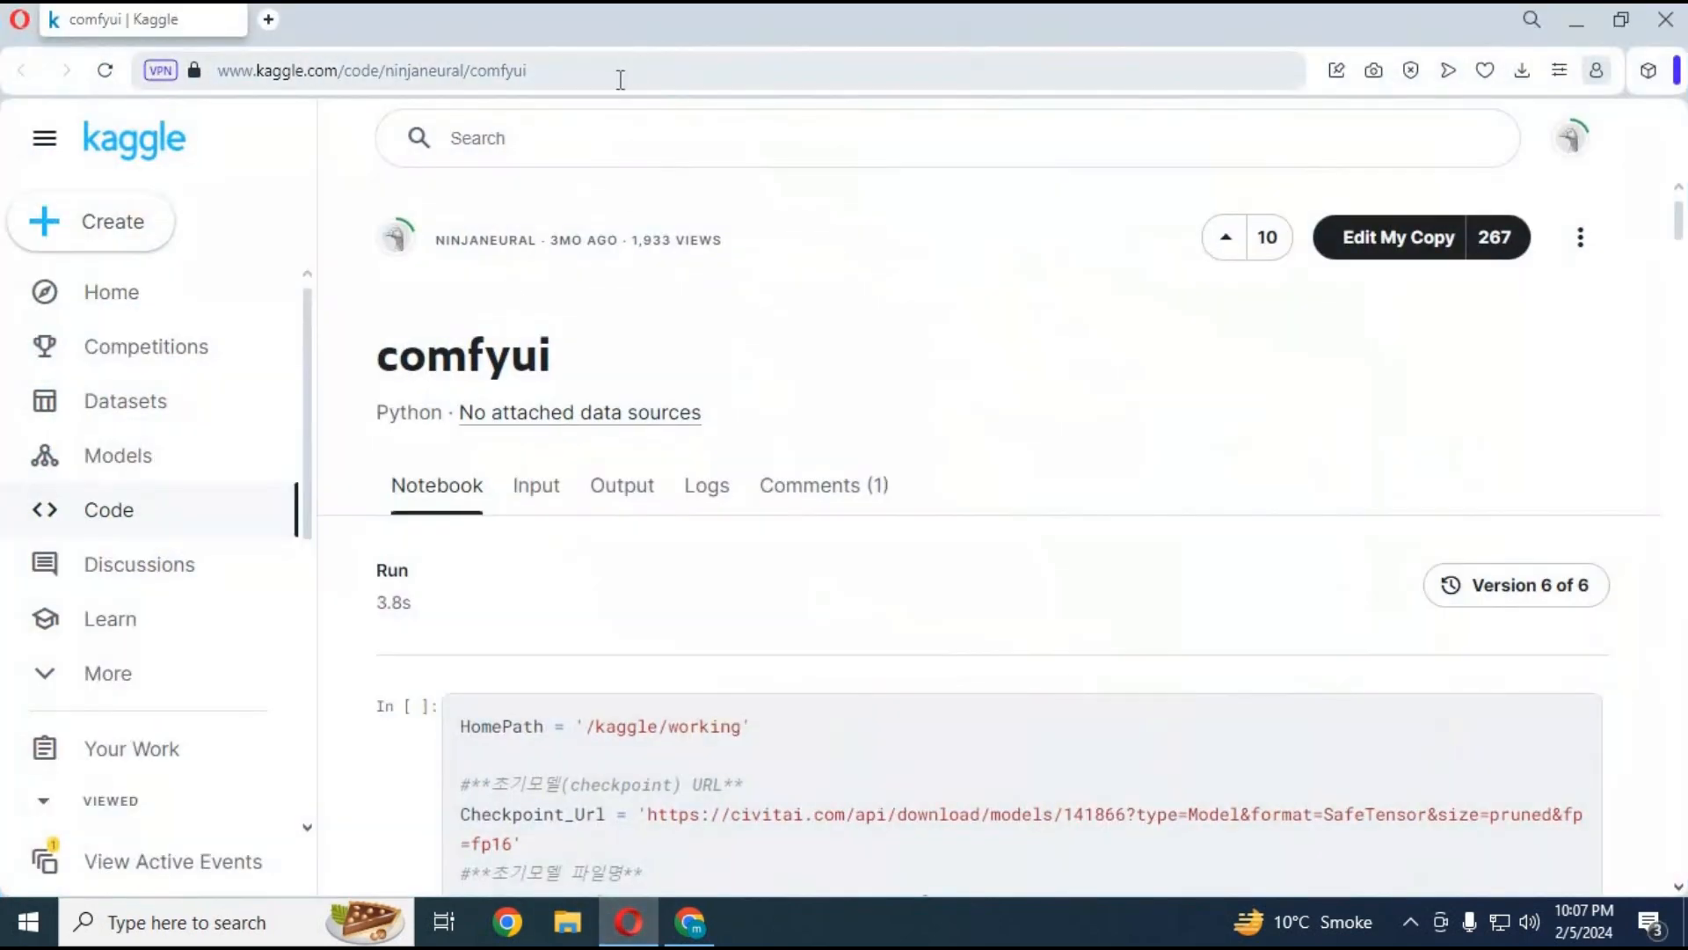
left_click(371, 70)
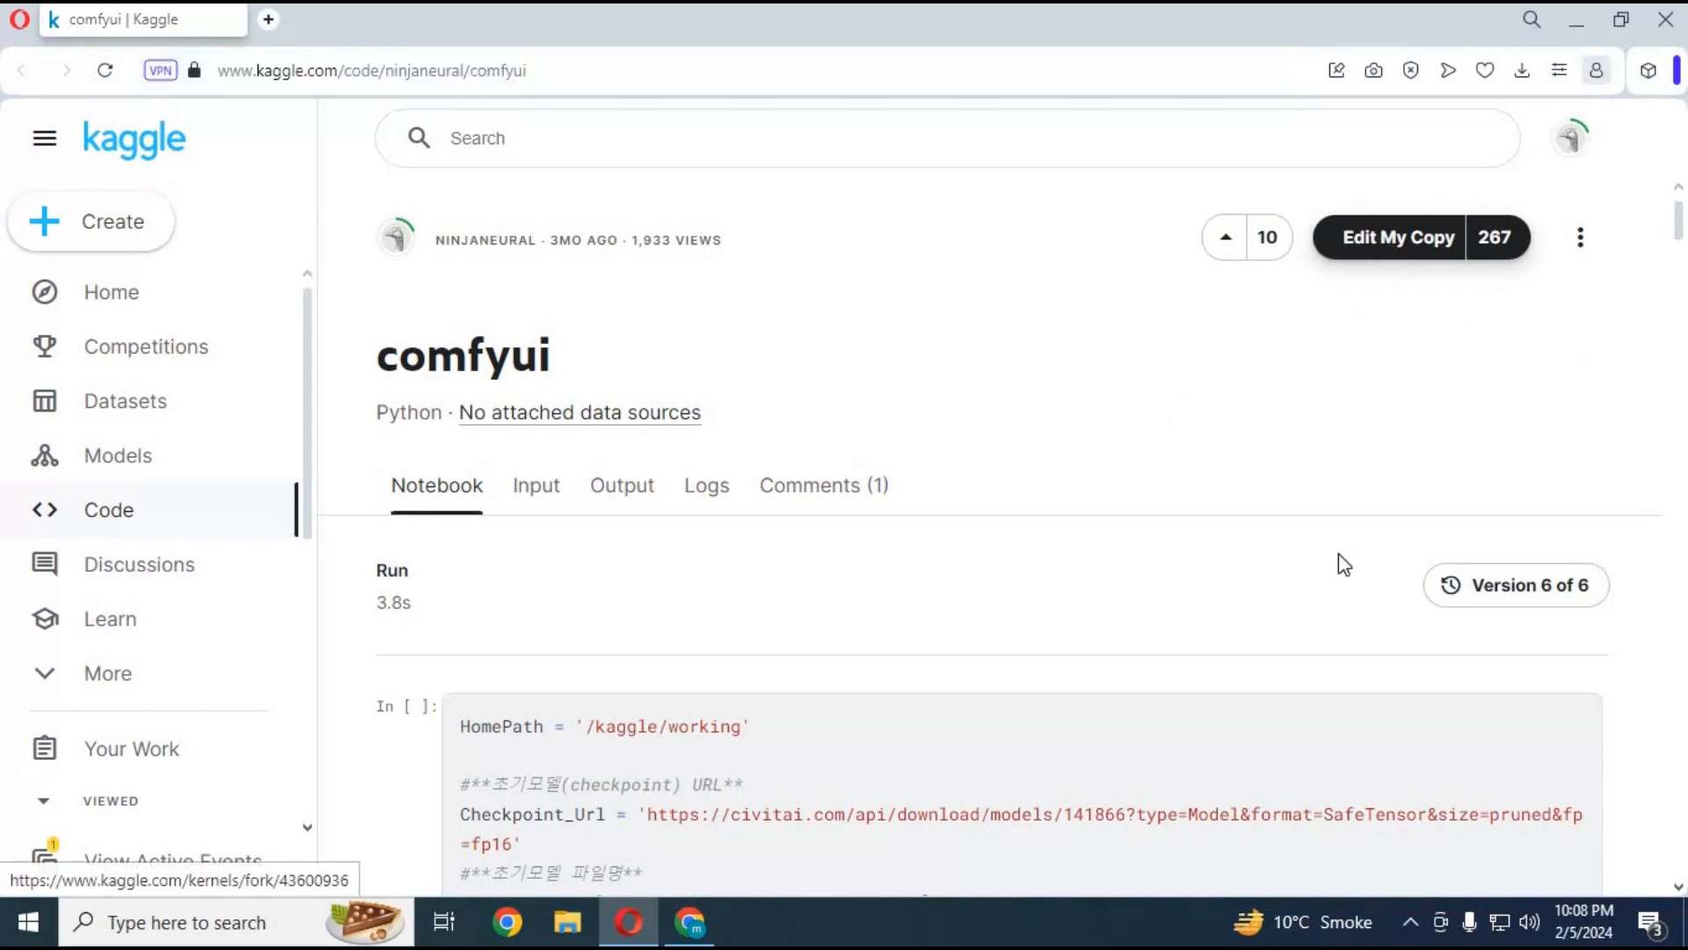
left_click(1397, 237)
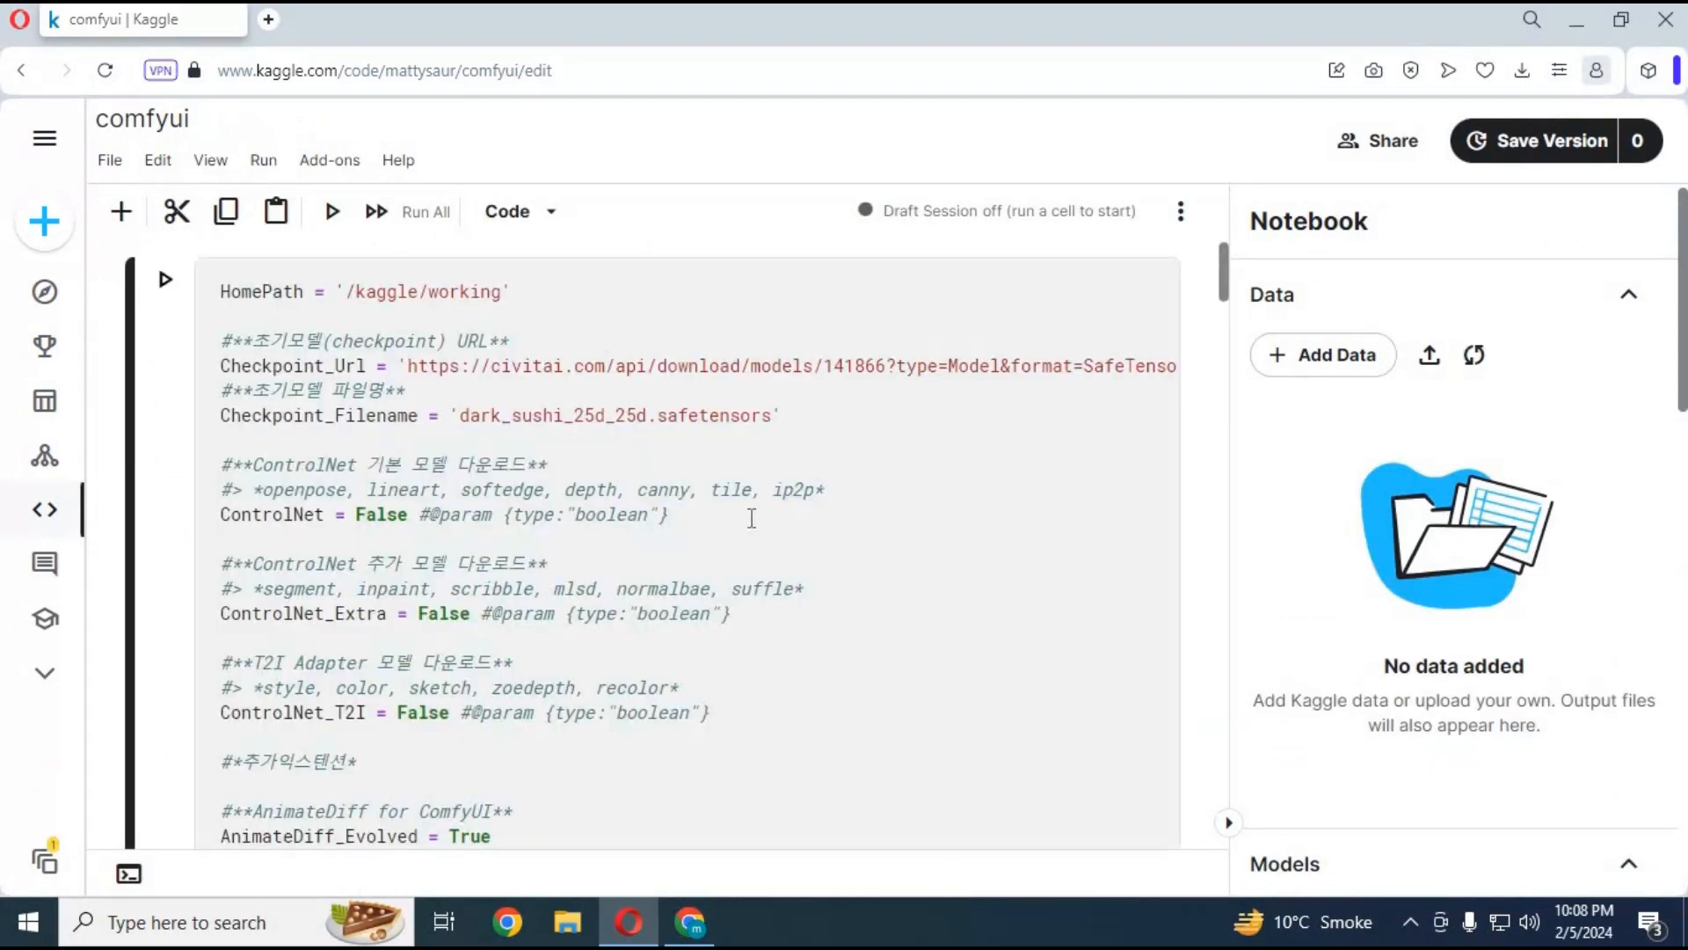
mouse_move(1406, 493)
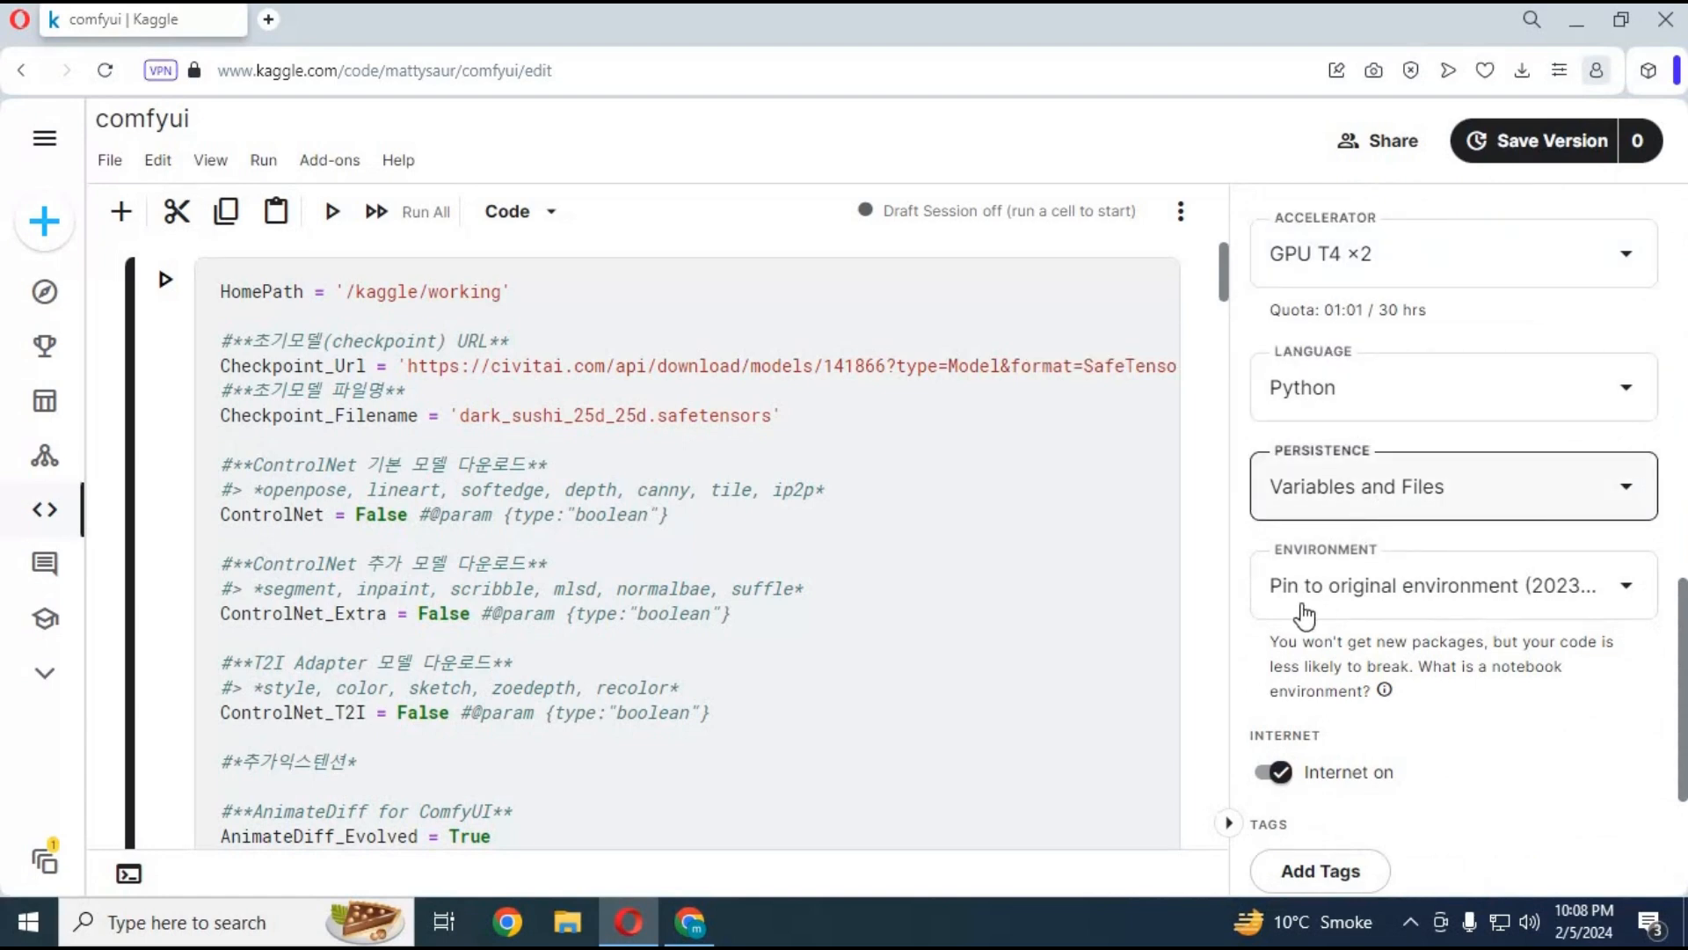
mouse_move(1295, 786)
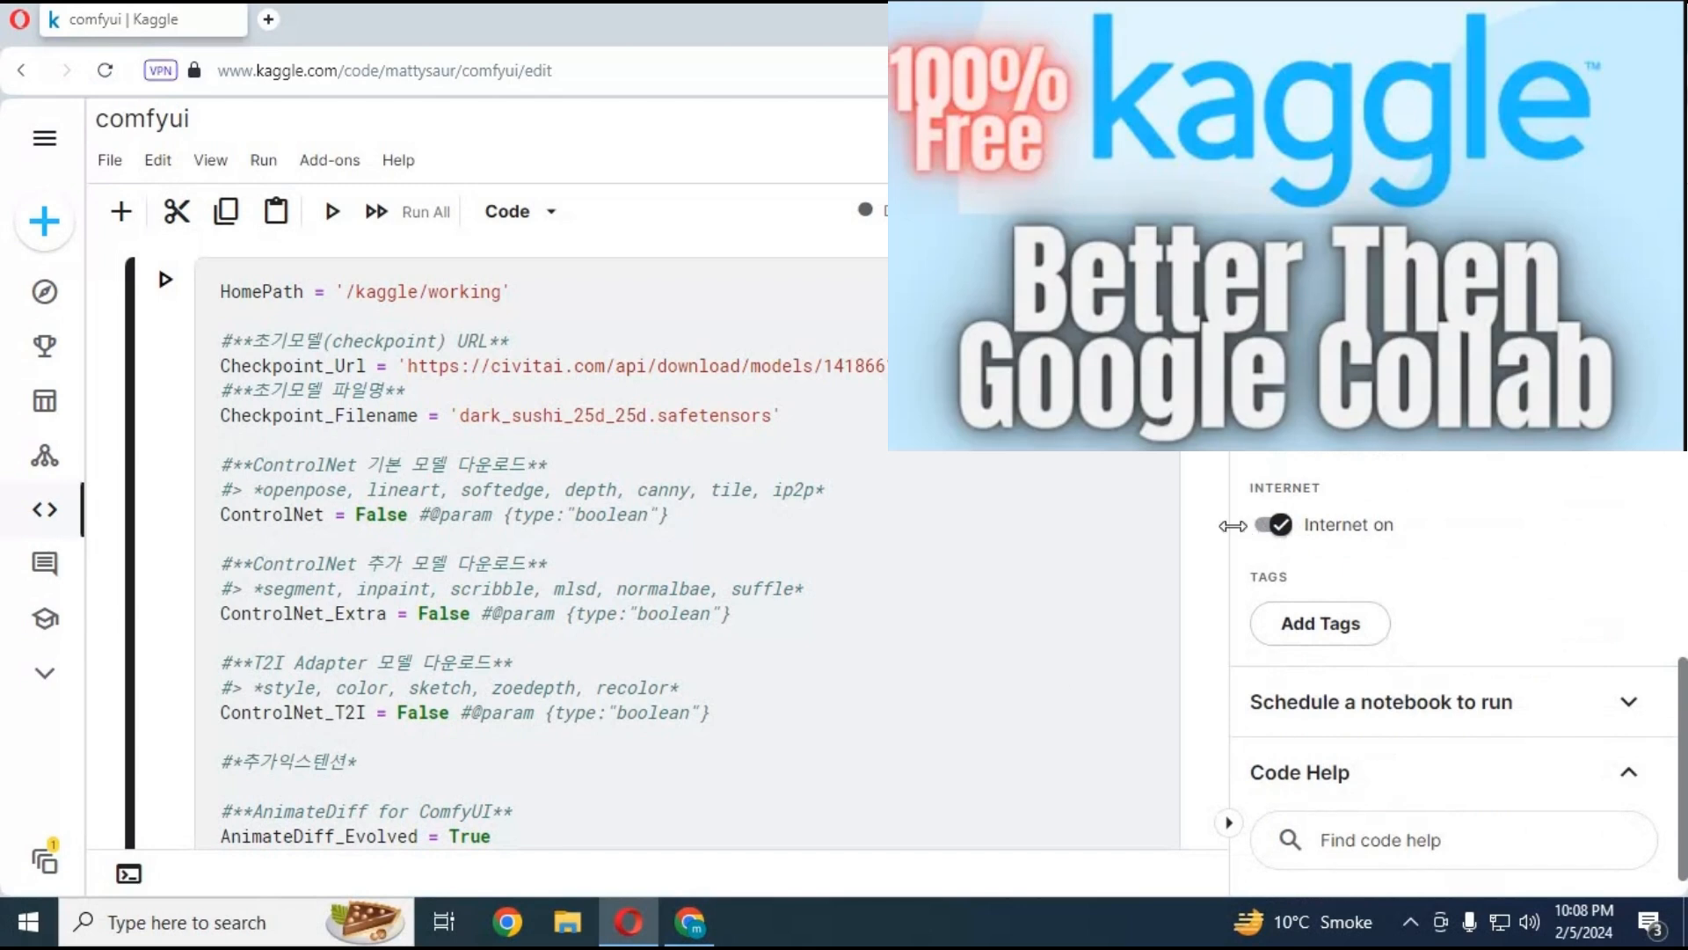
Confirm GPU T4 ×2 and internet are enabled, then open the session options menu.
left_click(1180, 211)
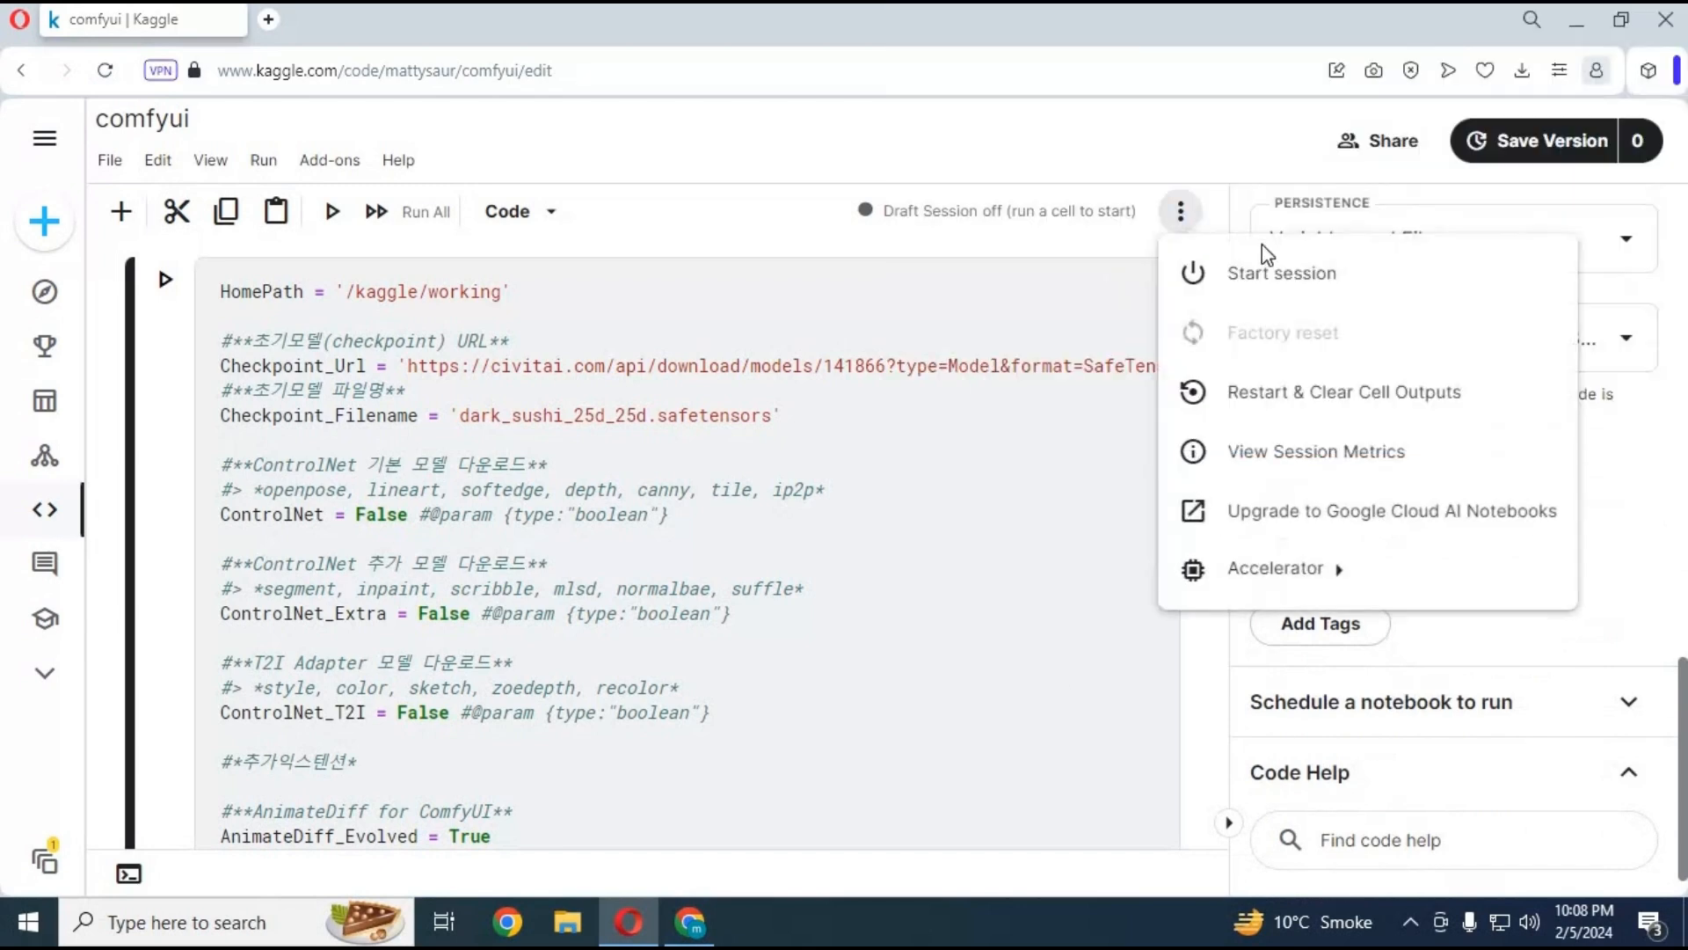
Start a draft session for the comfyui notebook.
left_click(1281, 272)
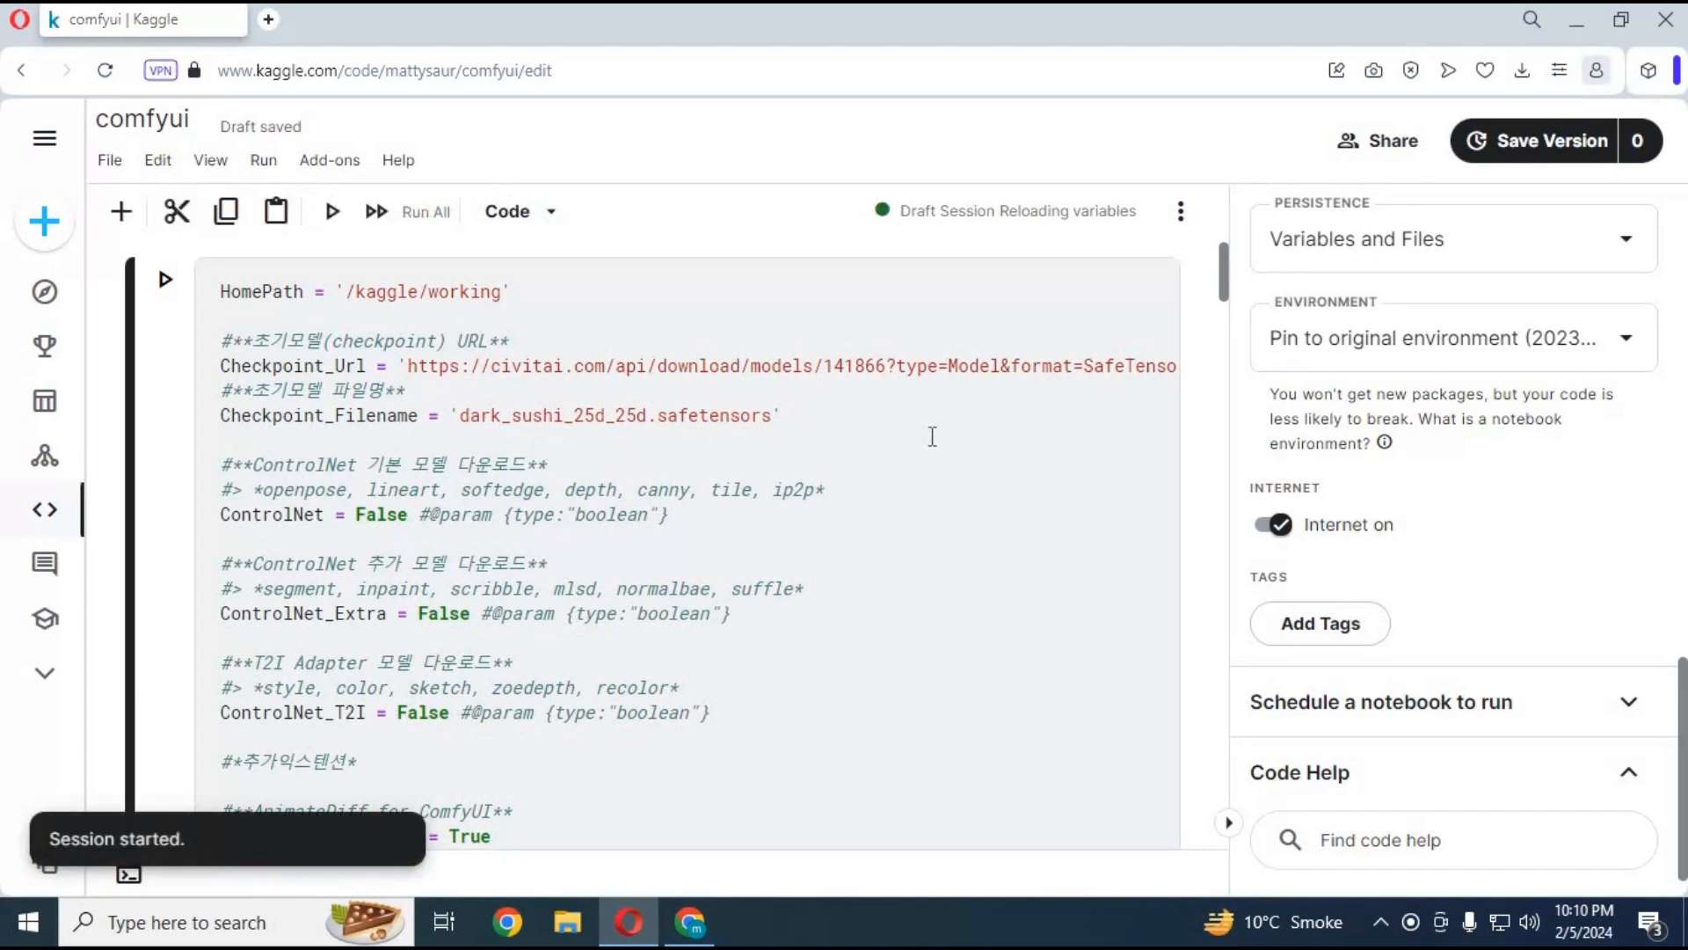
mouse_move(450, 445)
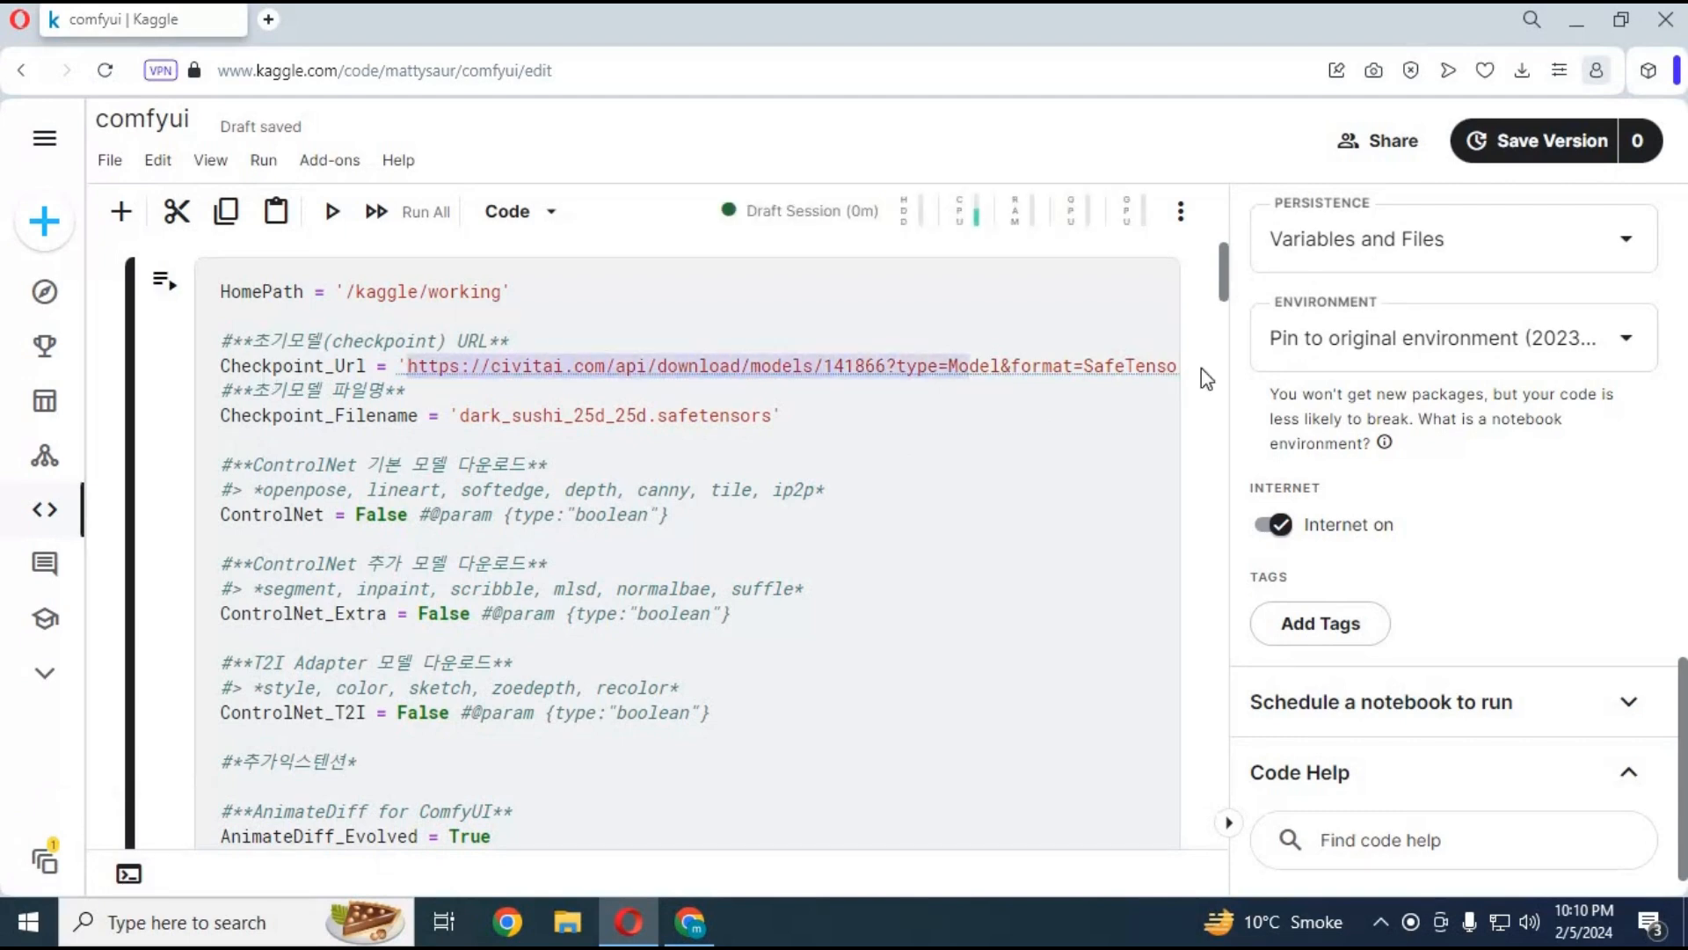
scroll("right", 3)
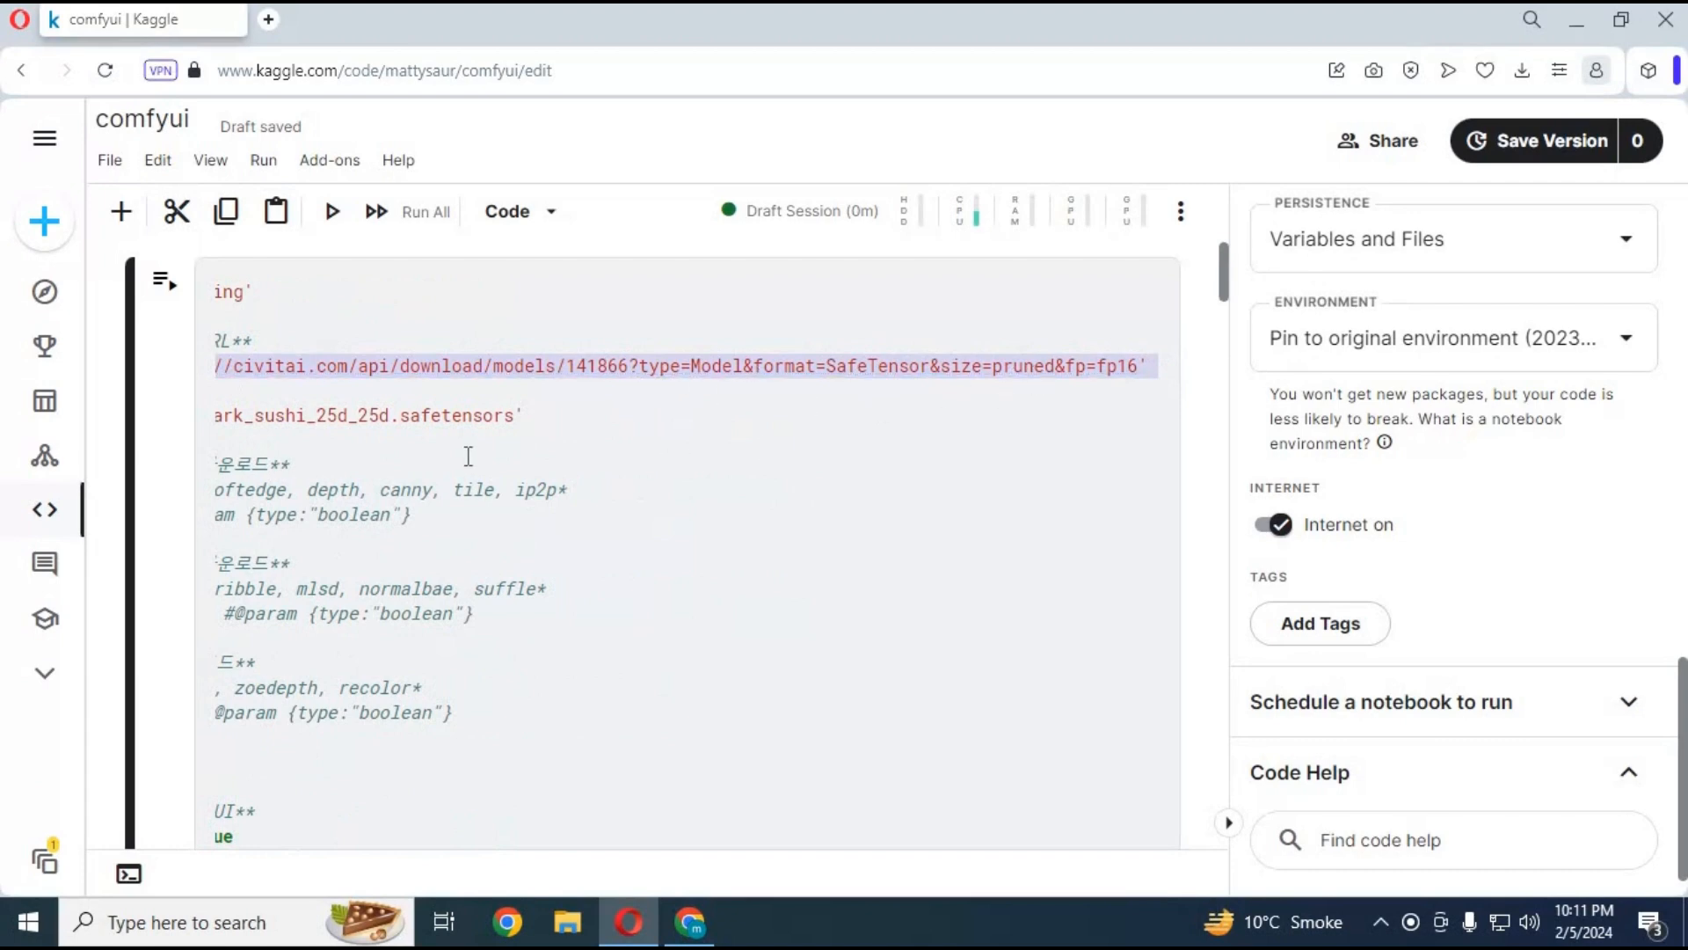
mouse_move(608, 410)
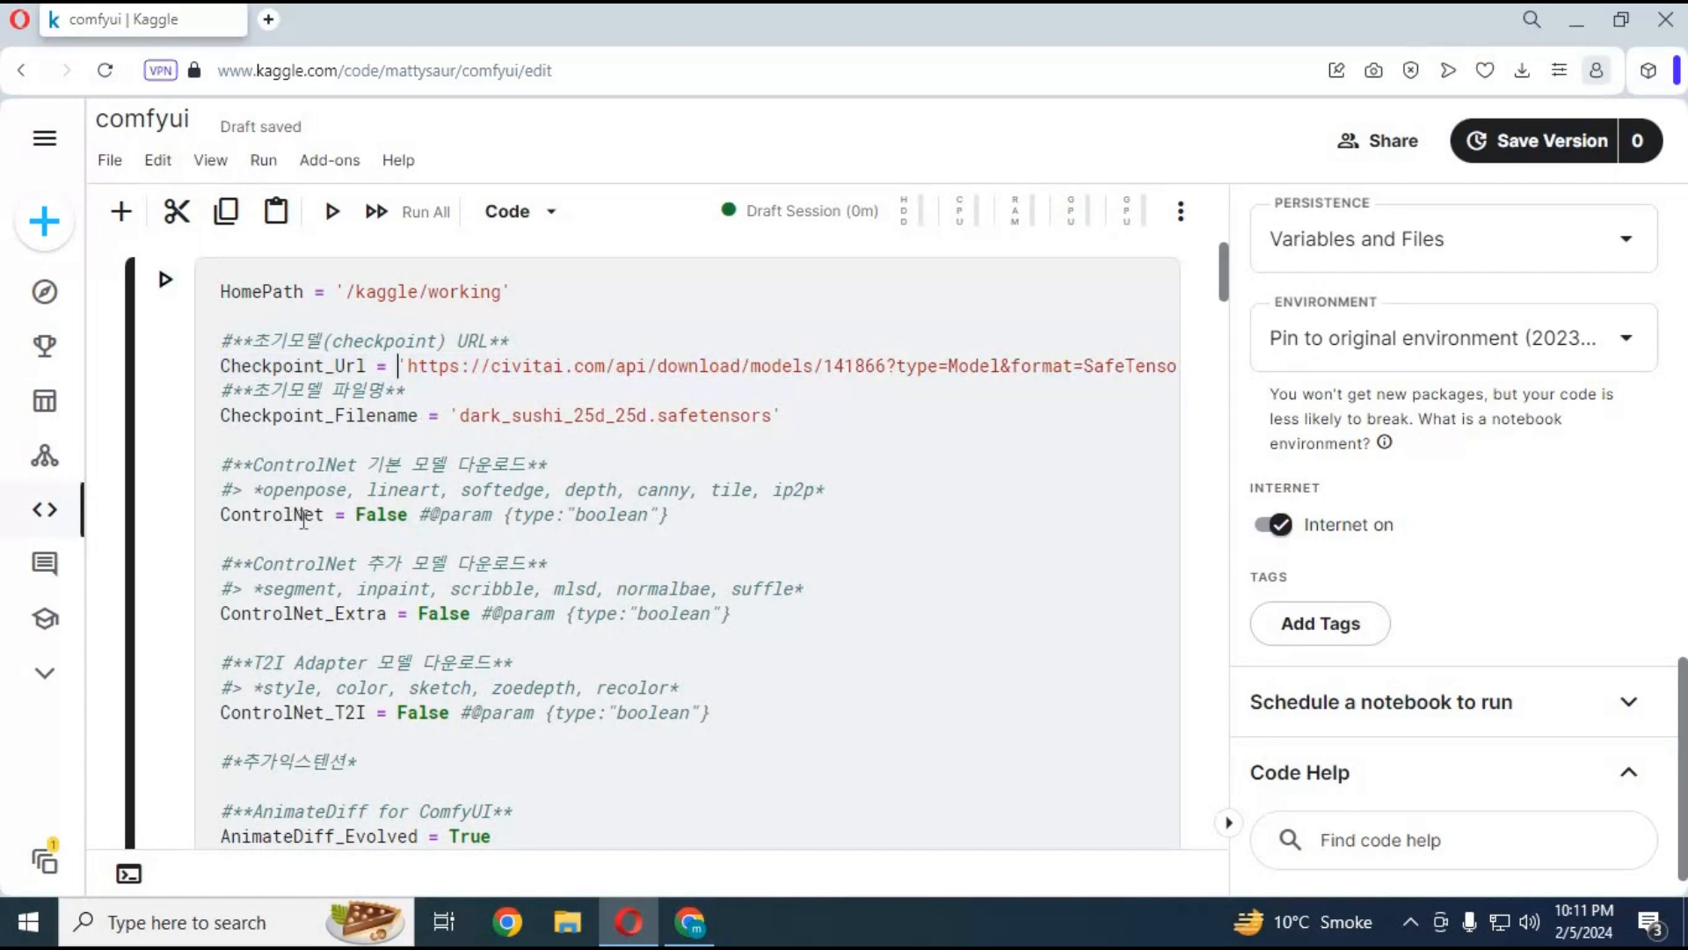
scroll("down", 3)
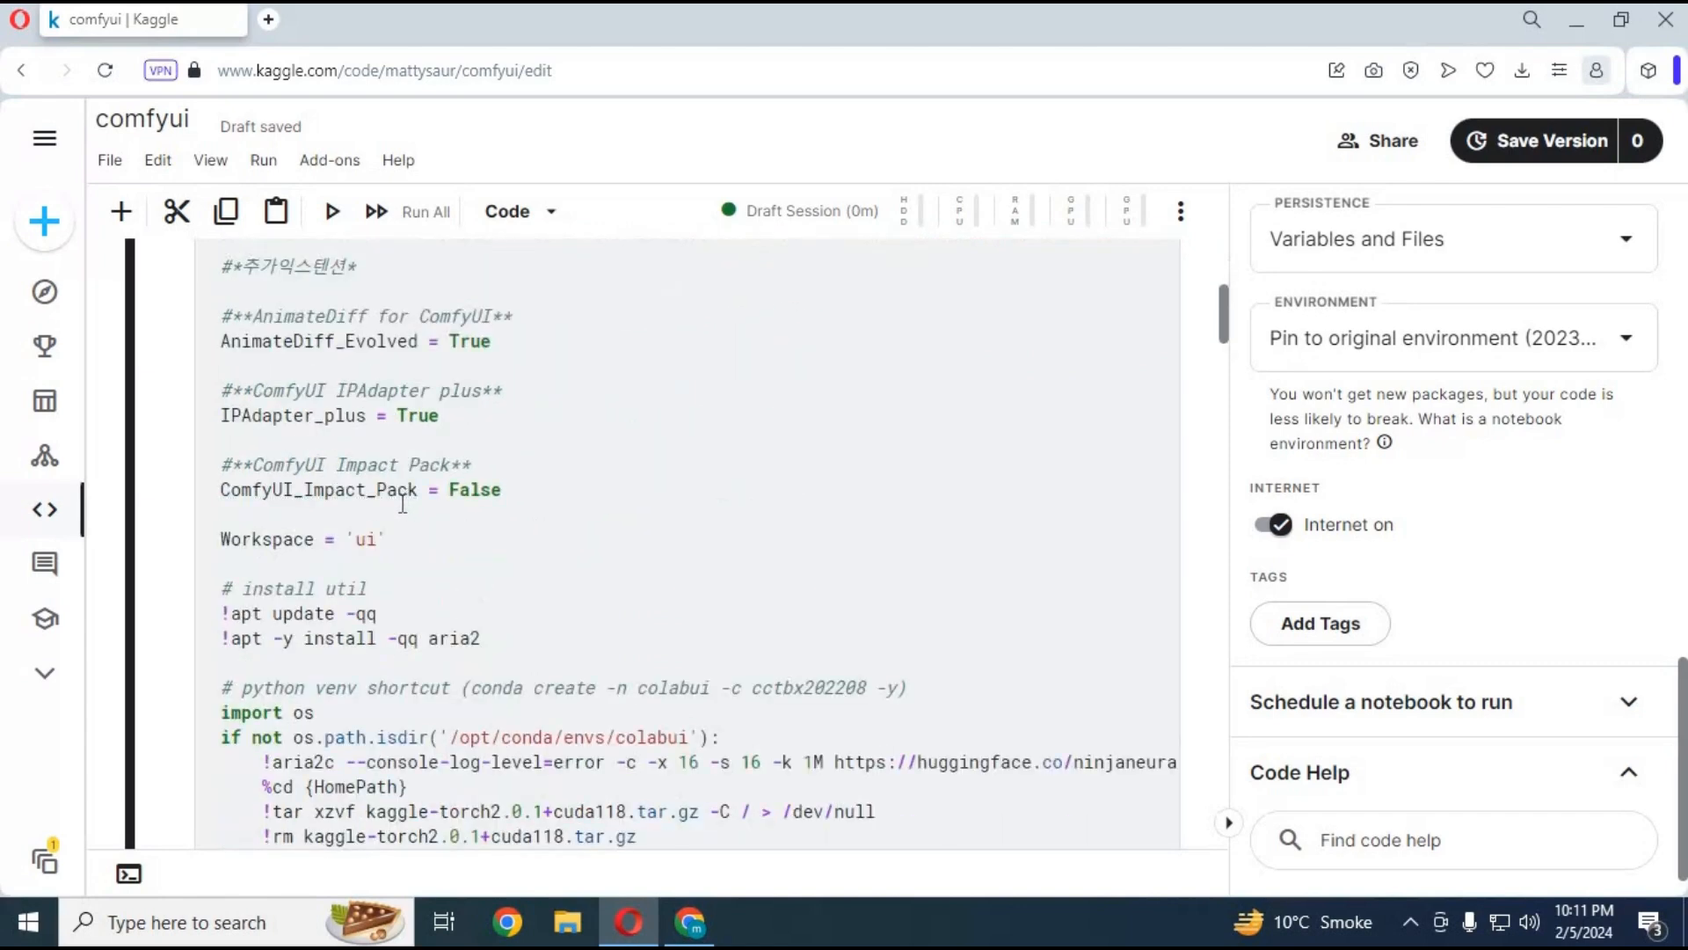
scroll("down", 3)
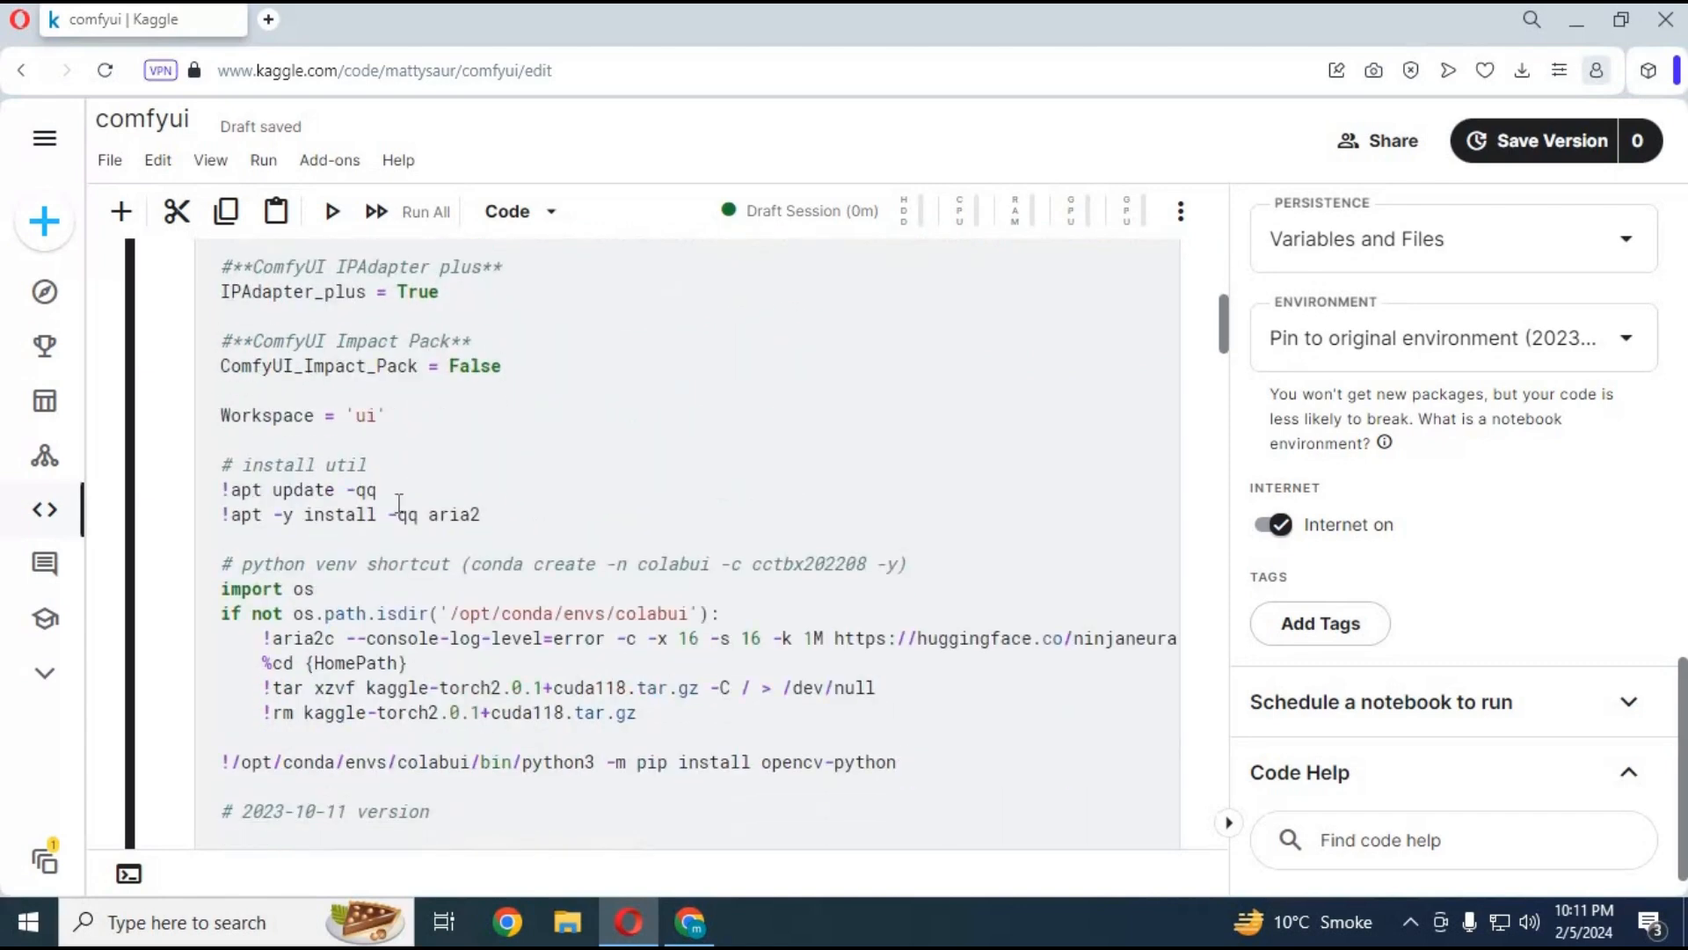
scroll("down", 3)
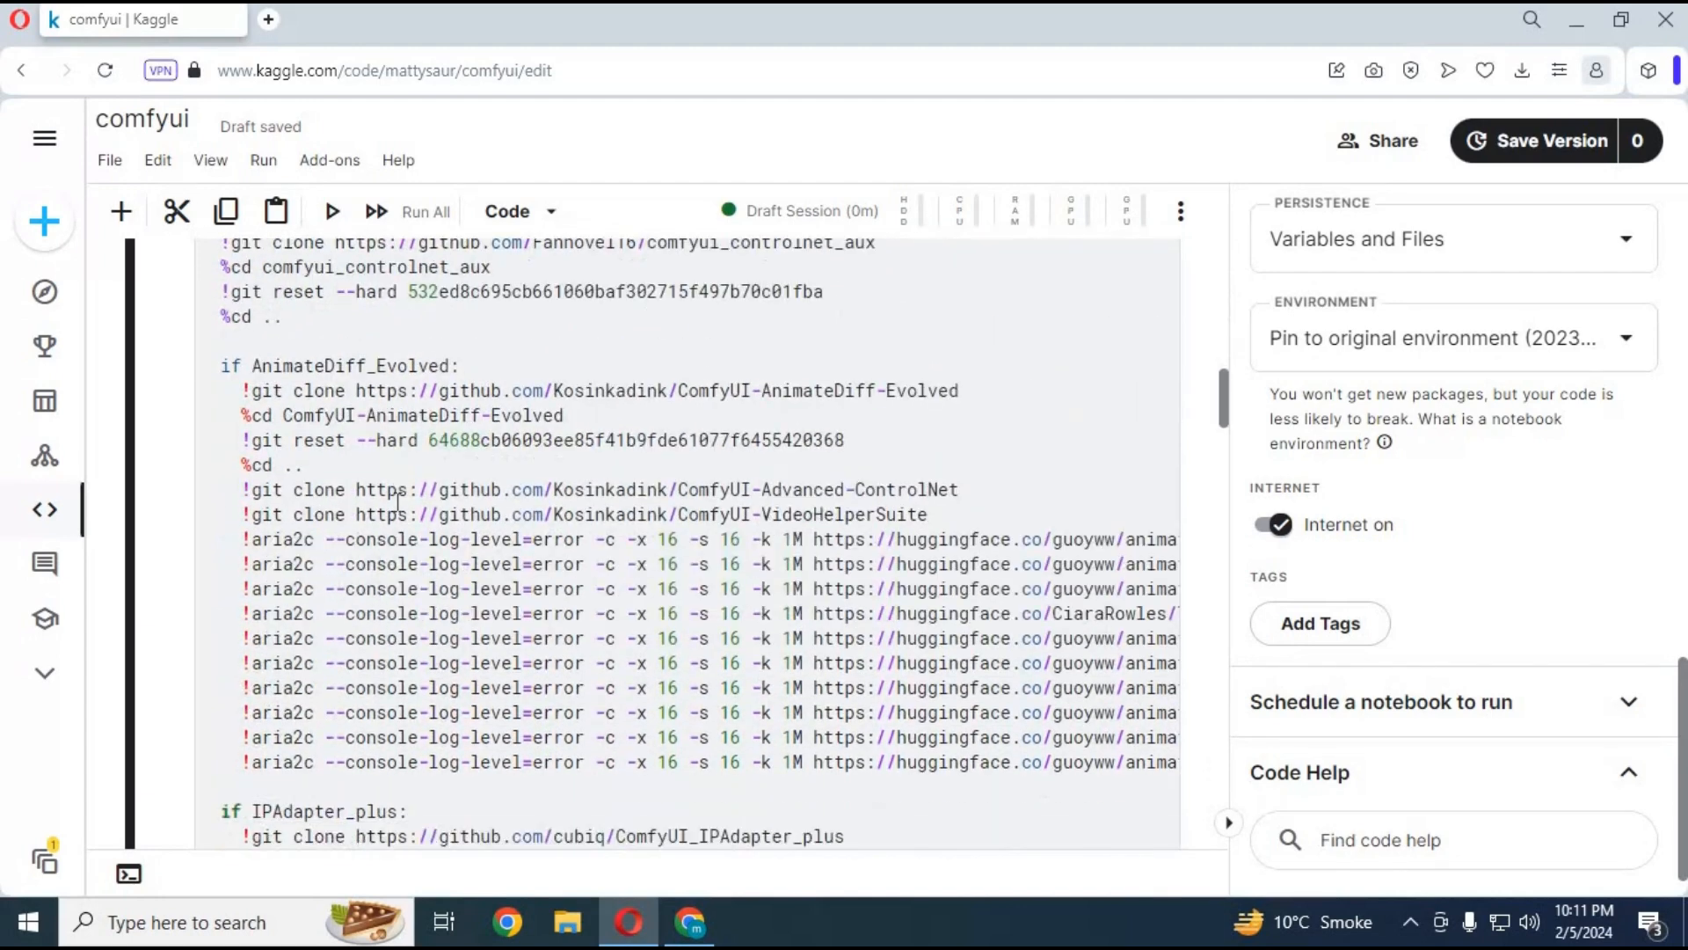
scroll("down", 3)
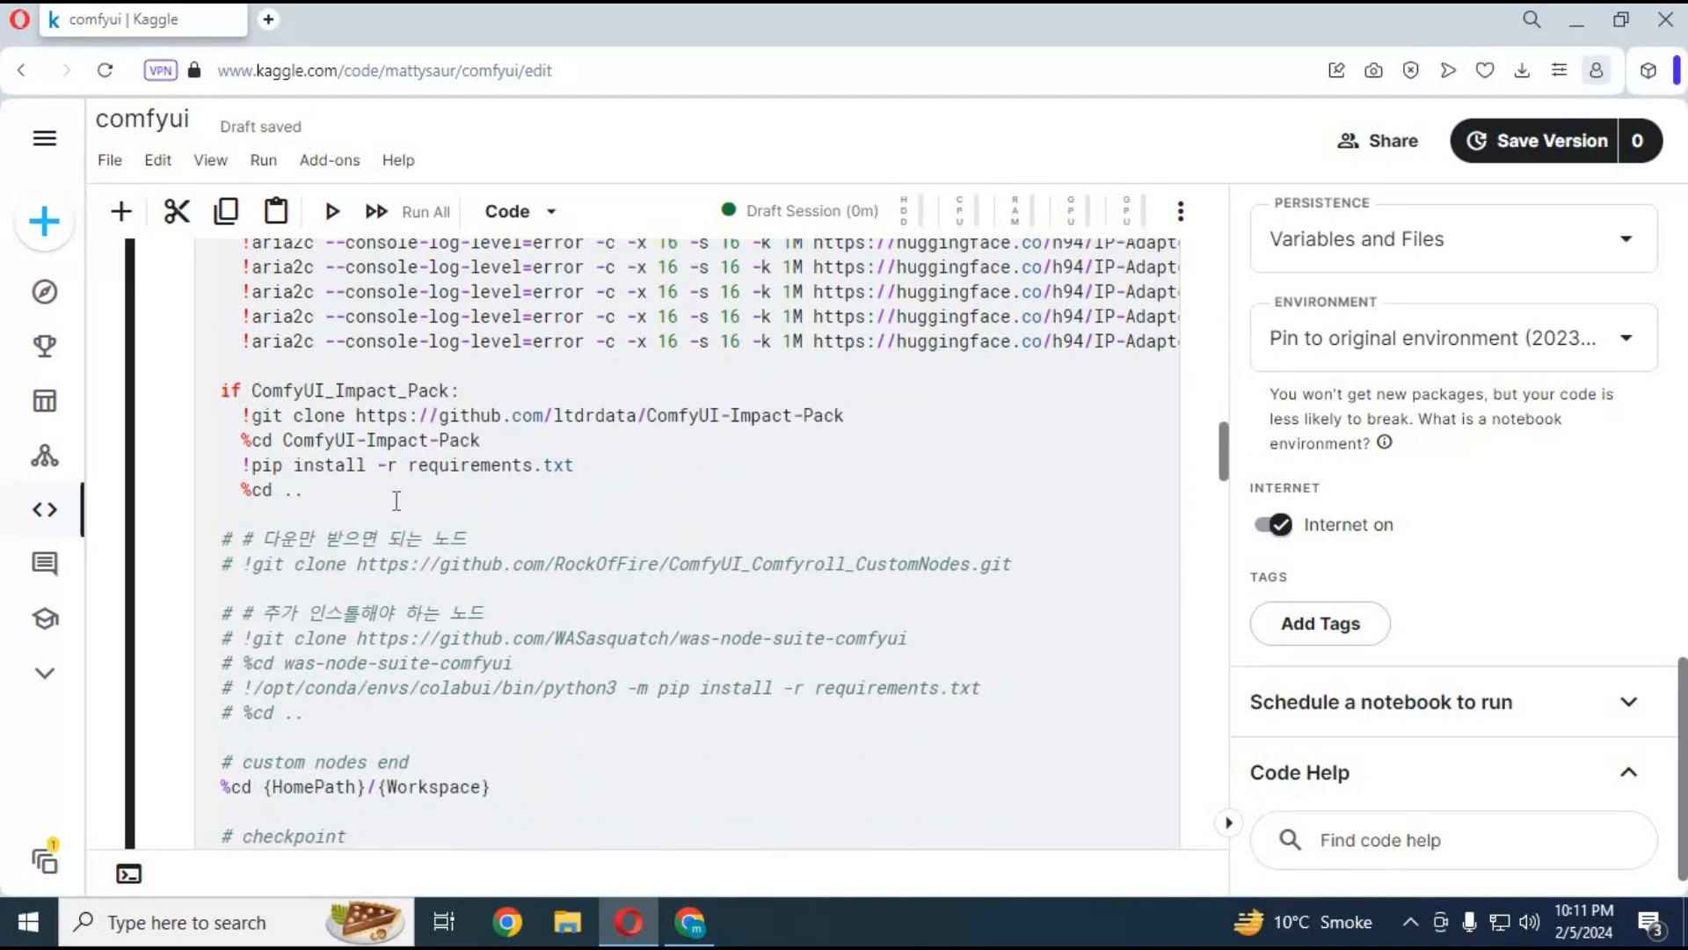
scroll("down", 3)
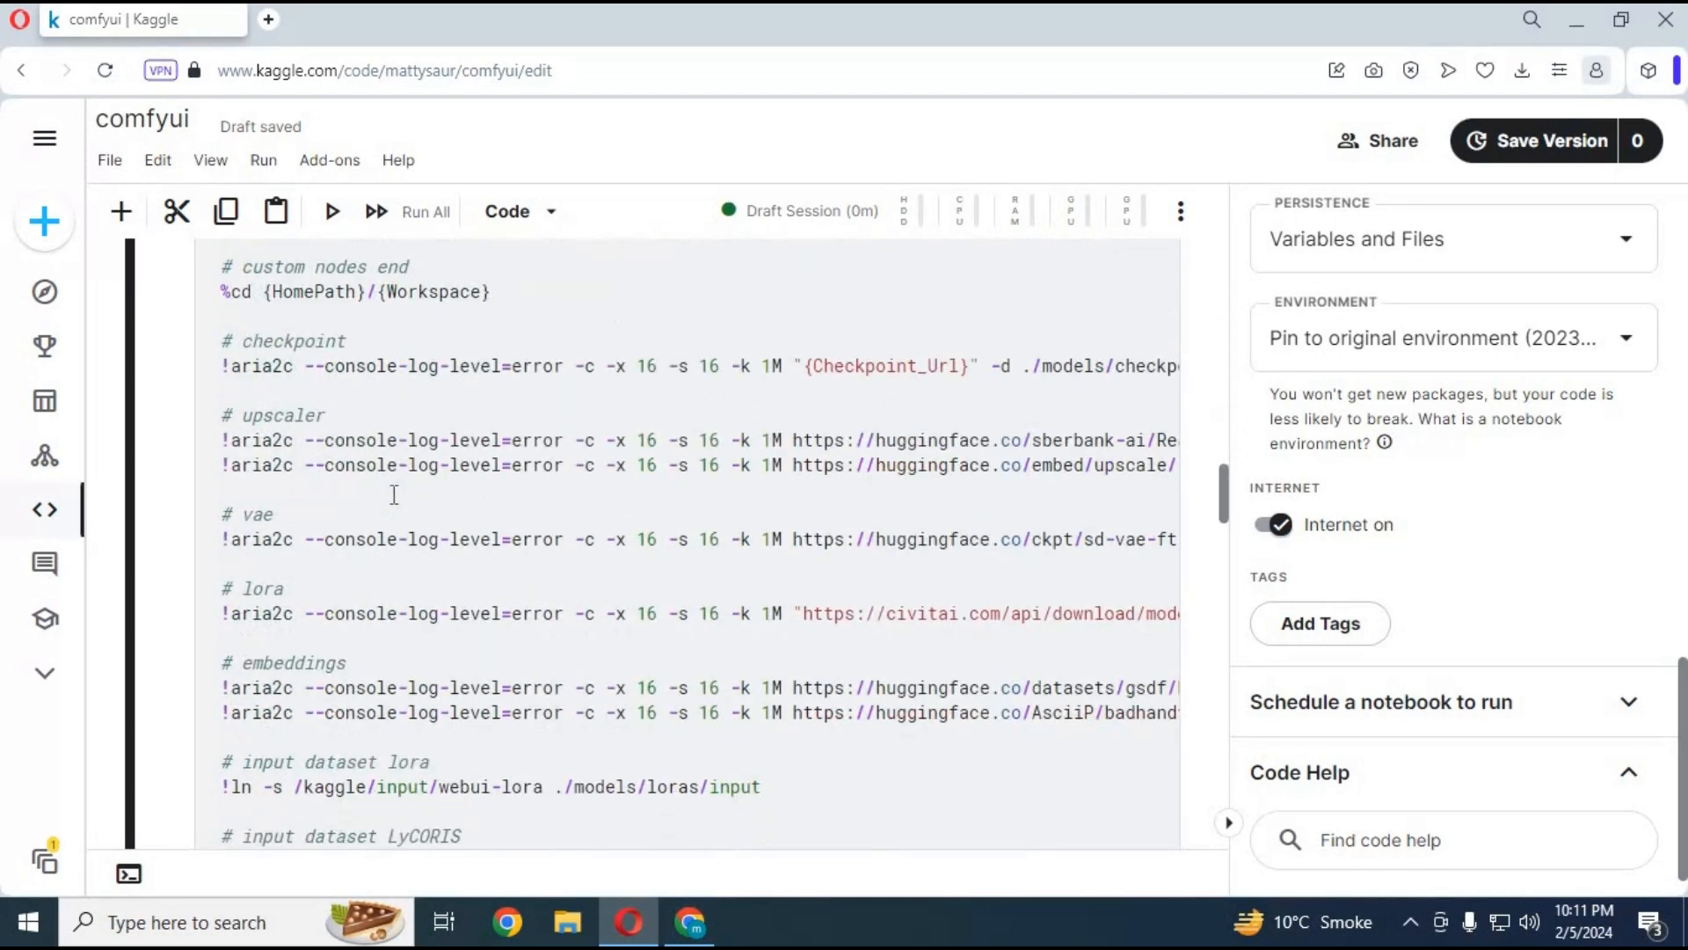
scroll("down", 3)
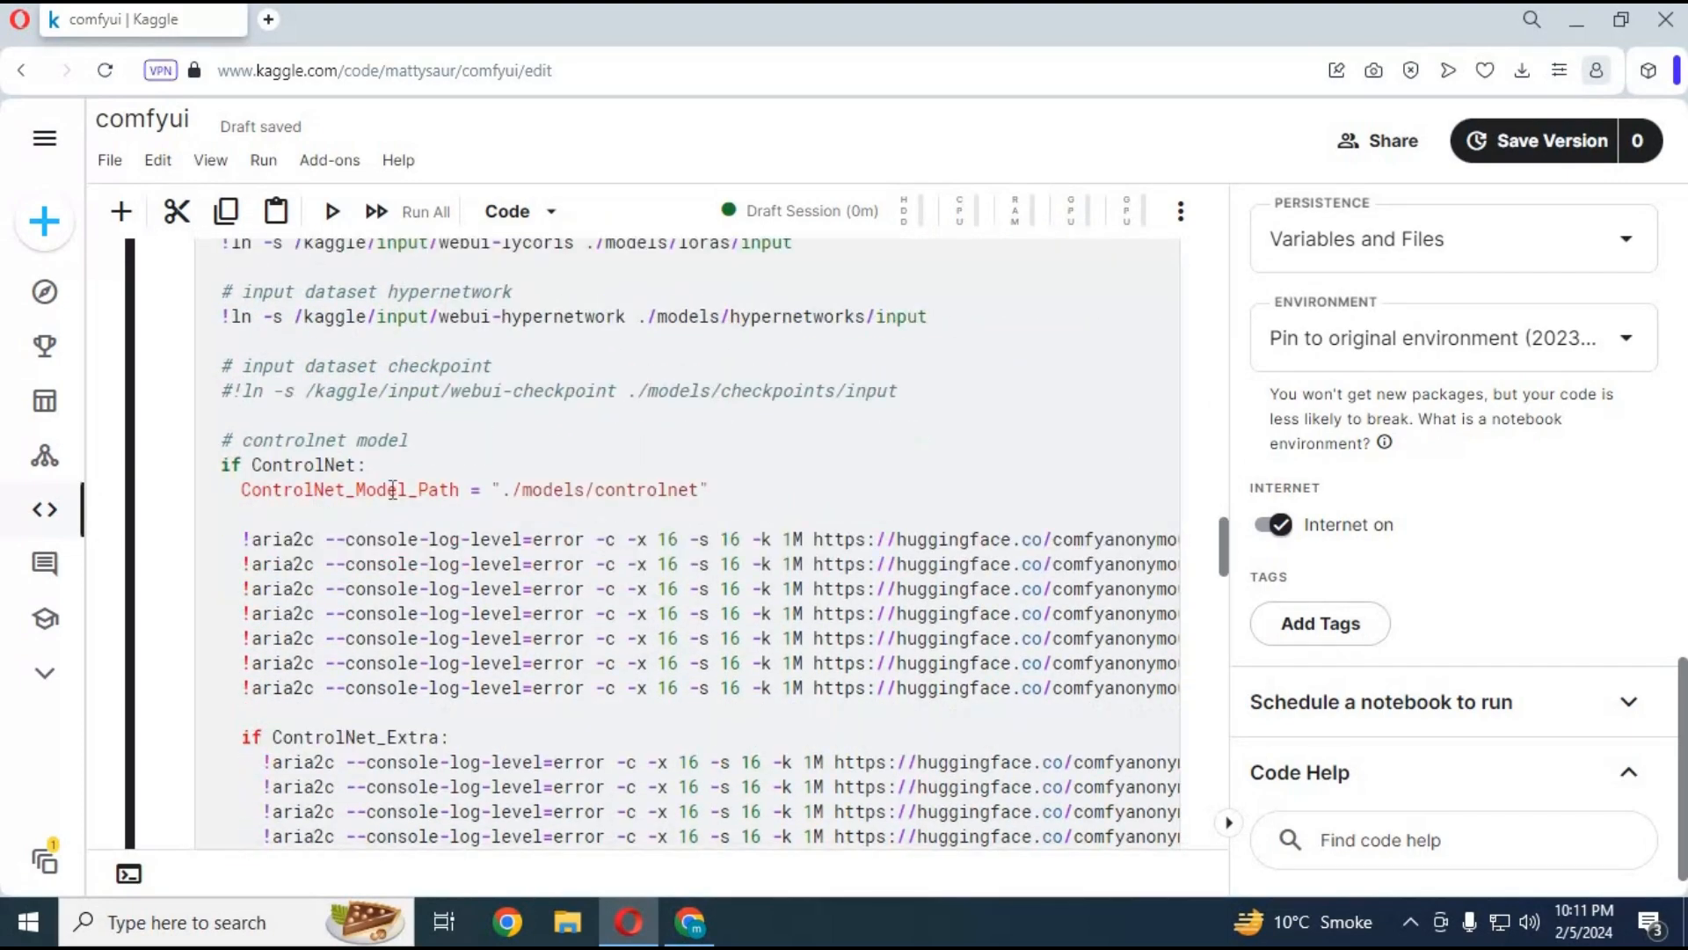
scroll("down", 3)
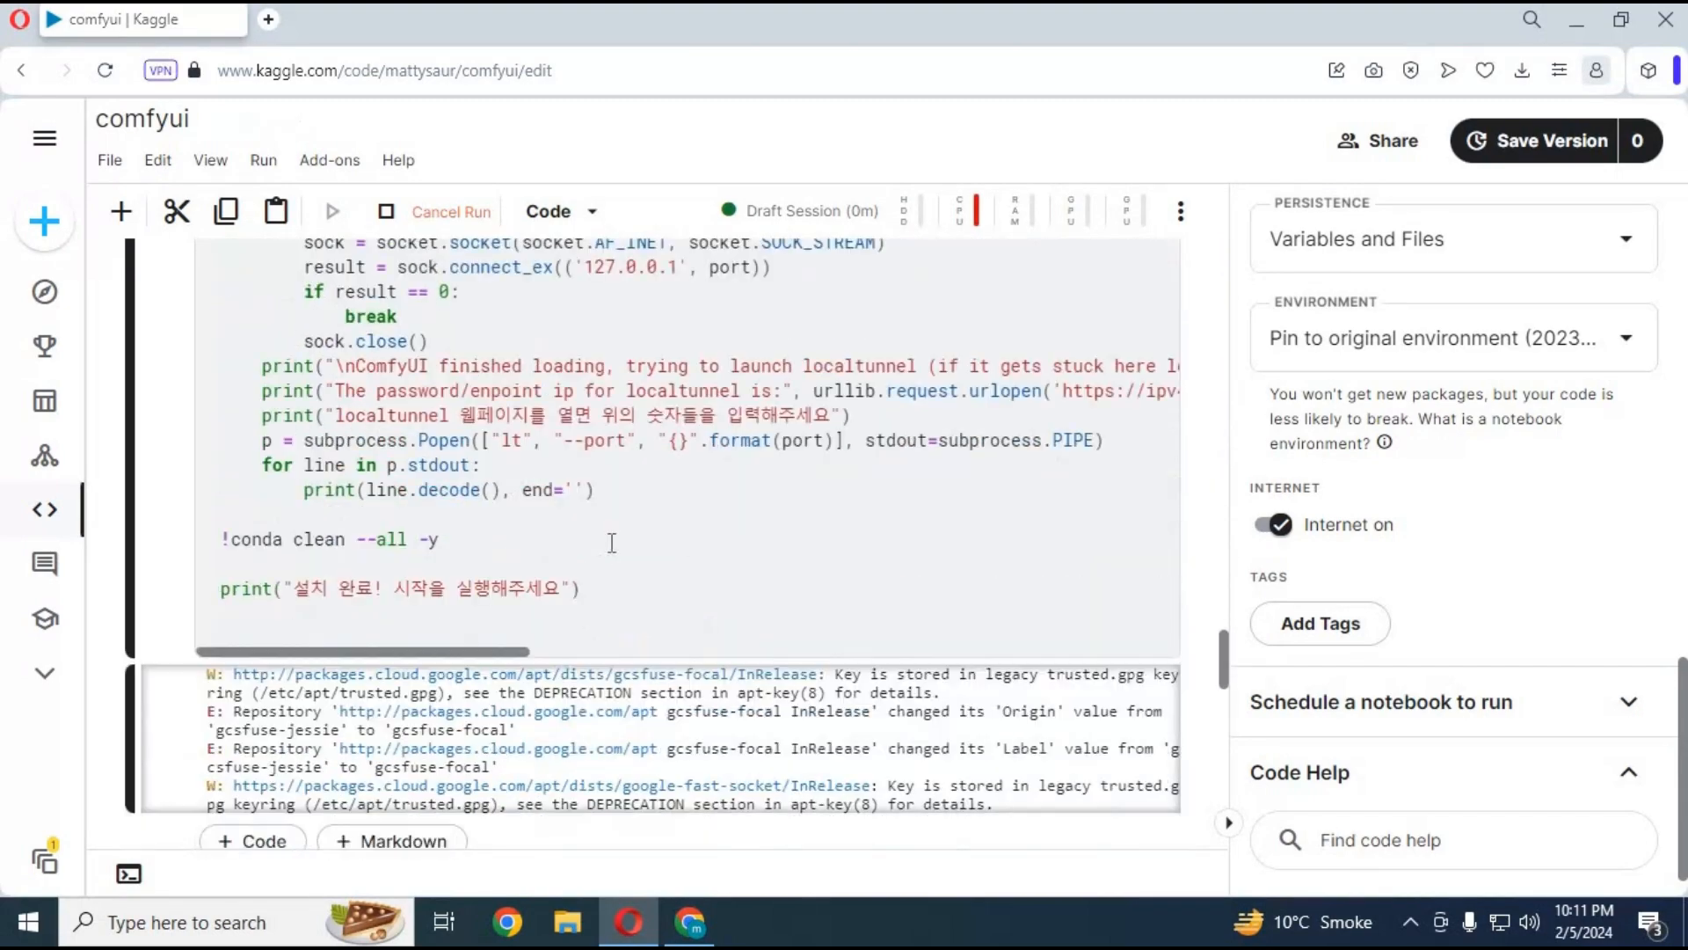
Select the old auth_token string in the ngrok cell and copy the dashboard authtoken.
scroll("down", 3)
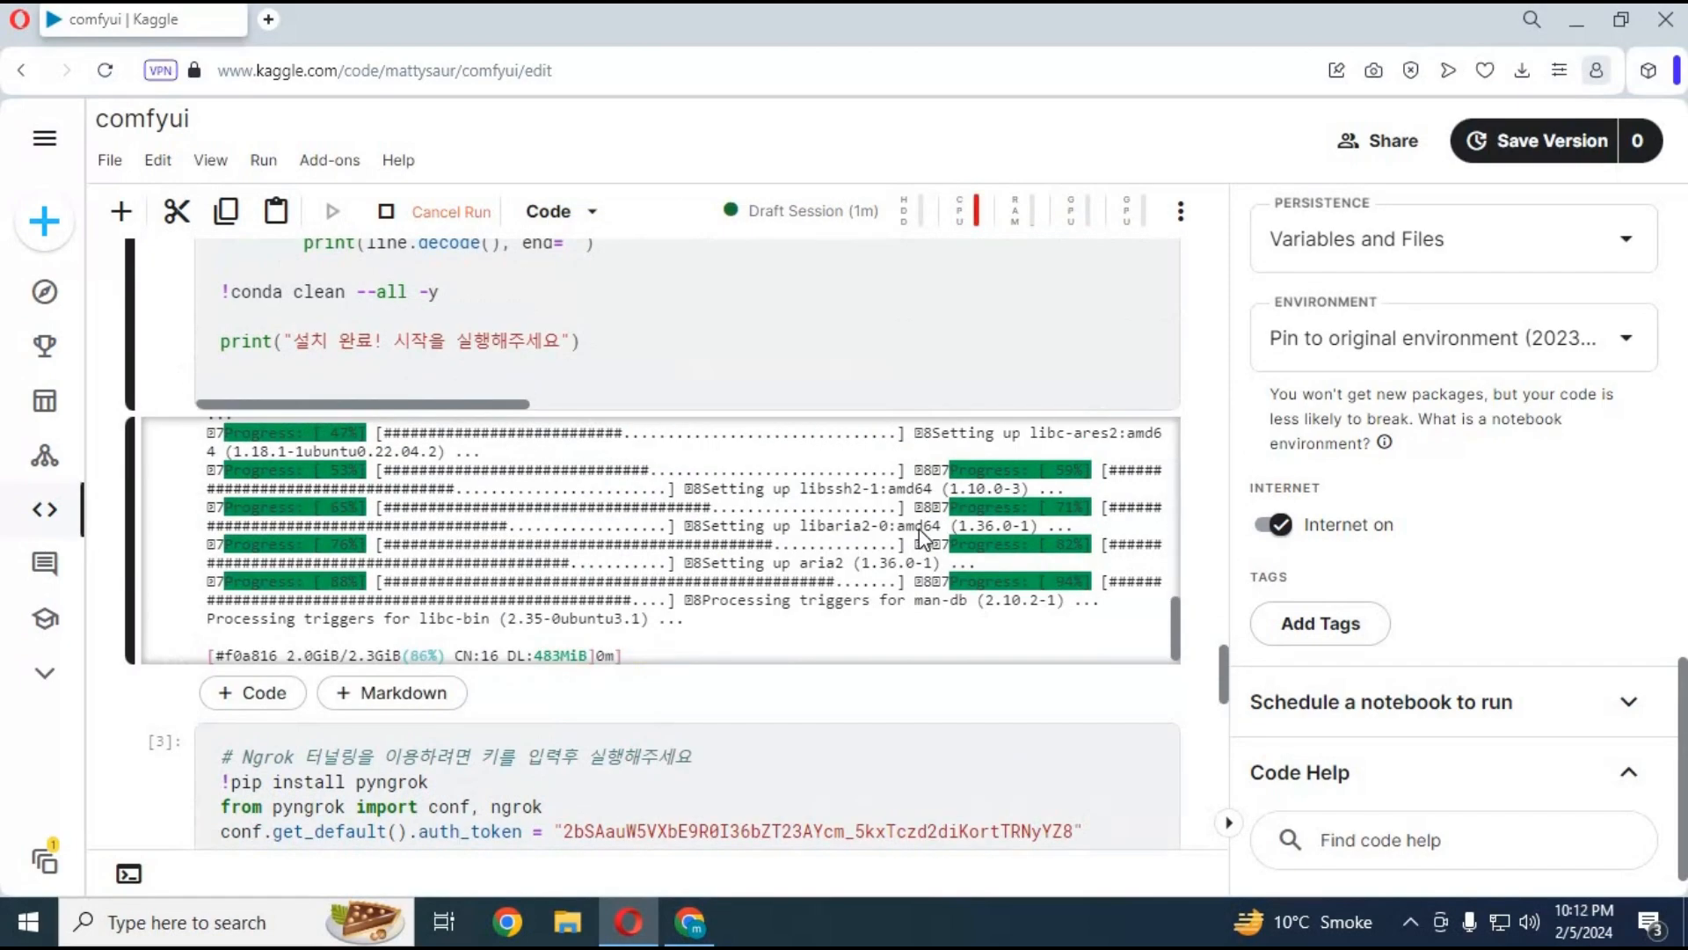
mouse_move(921, 491)
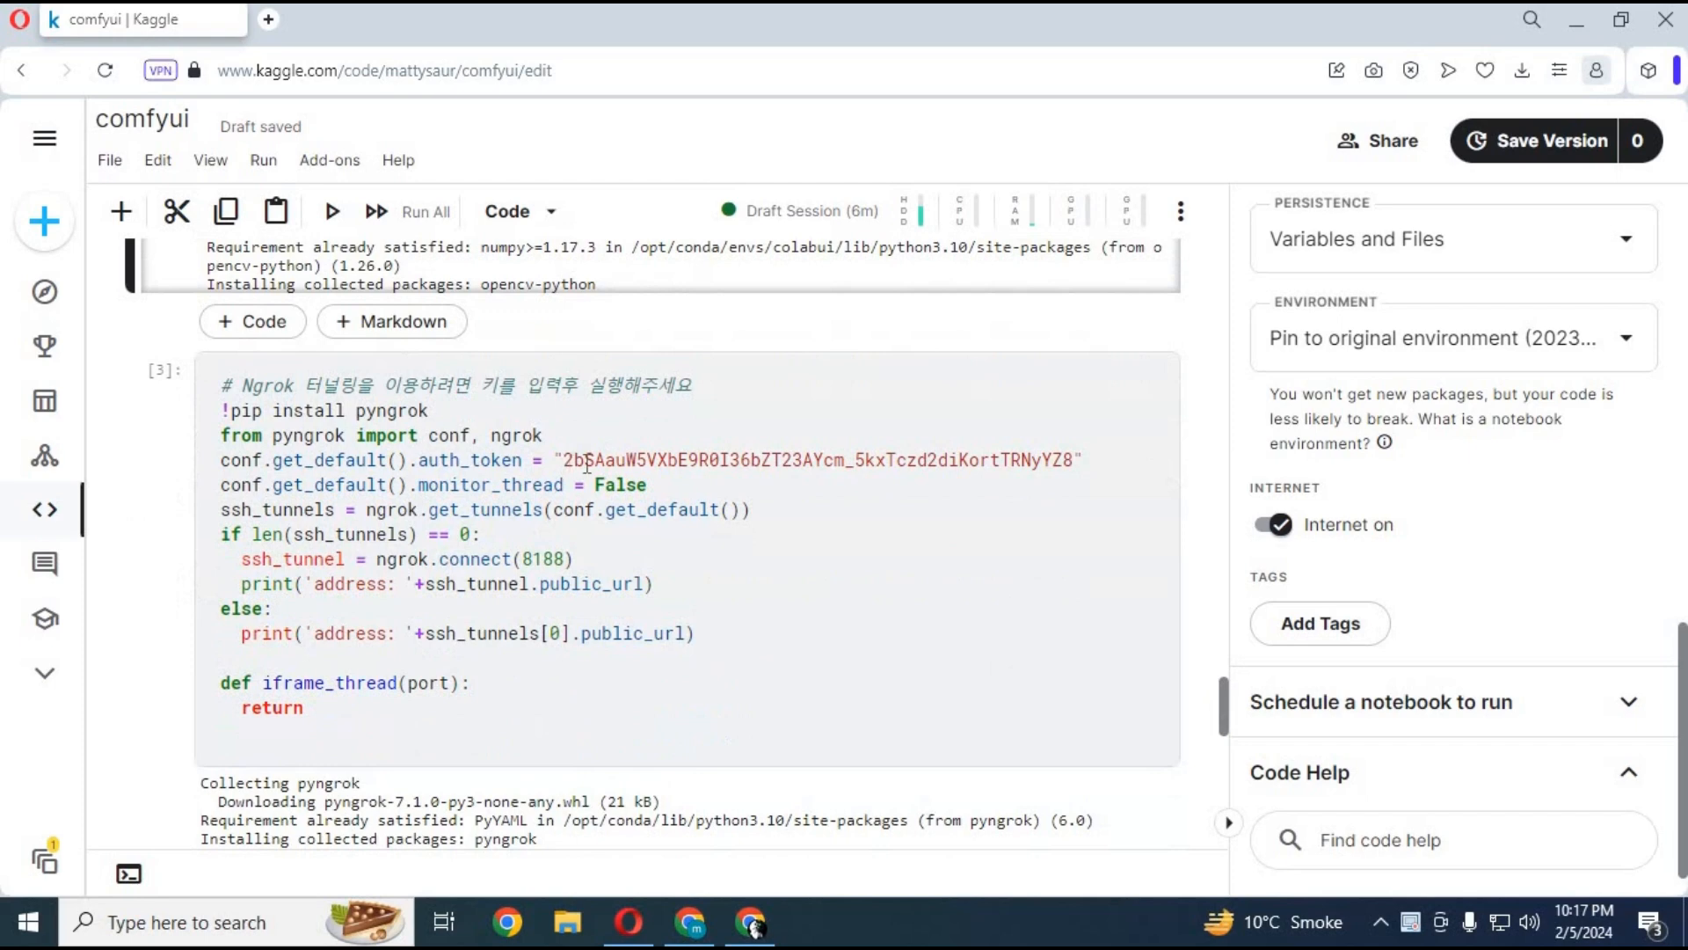
left_click_drag(565, 460, 1076, 460)
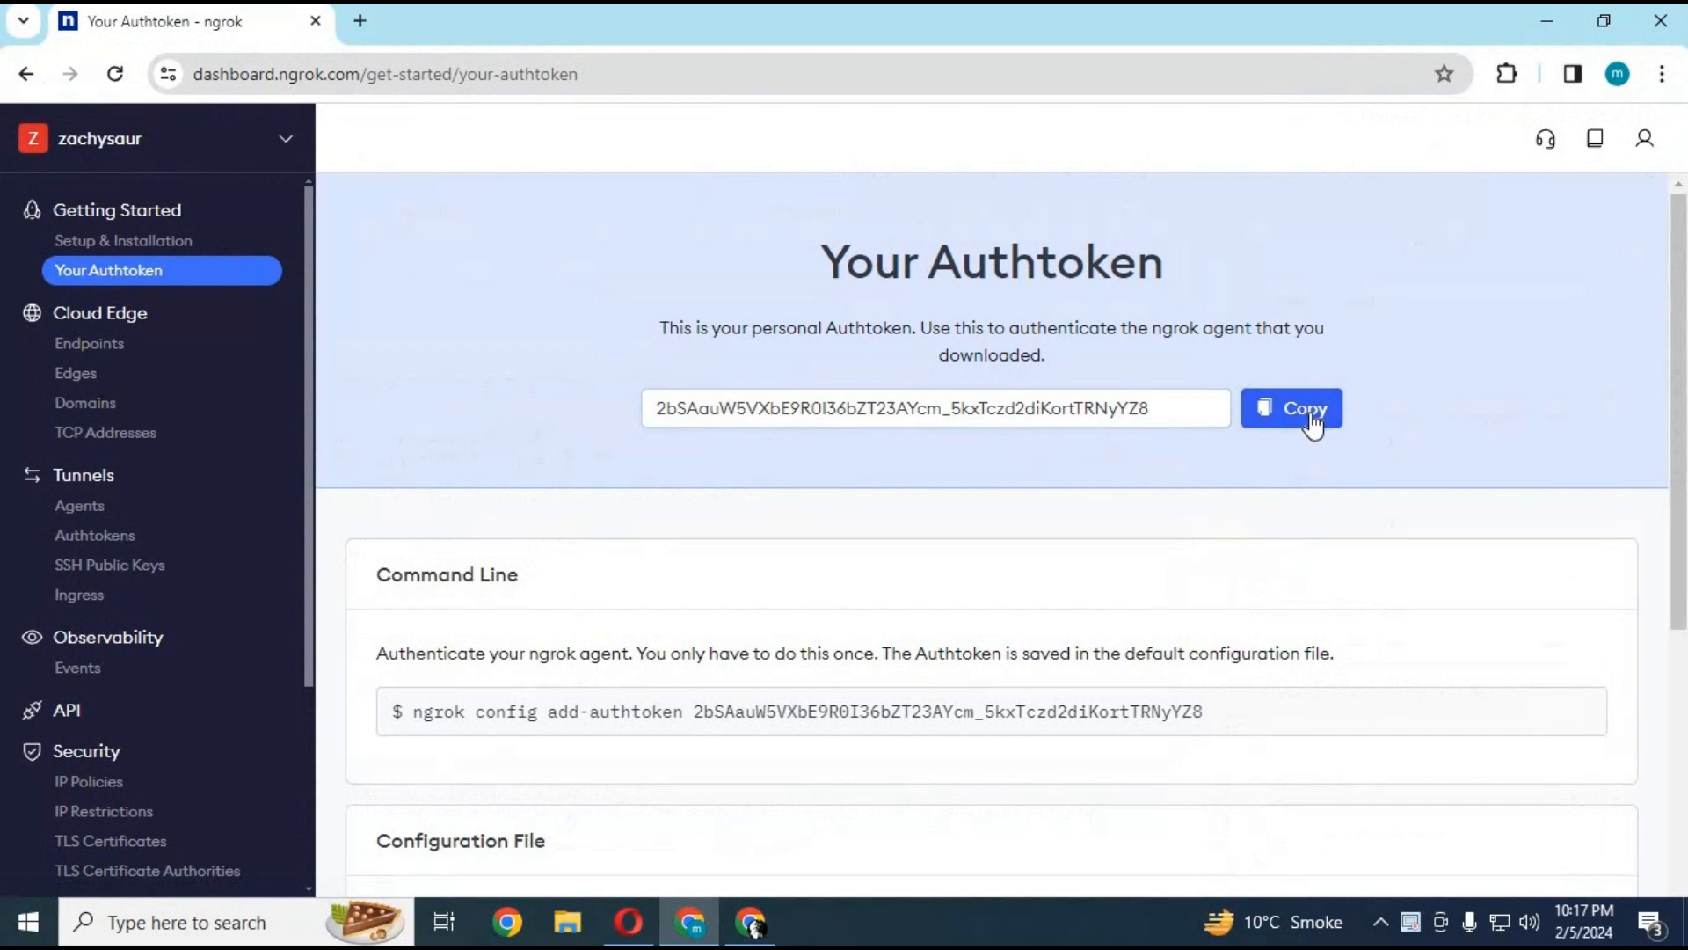
left_click(1291, 408)
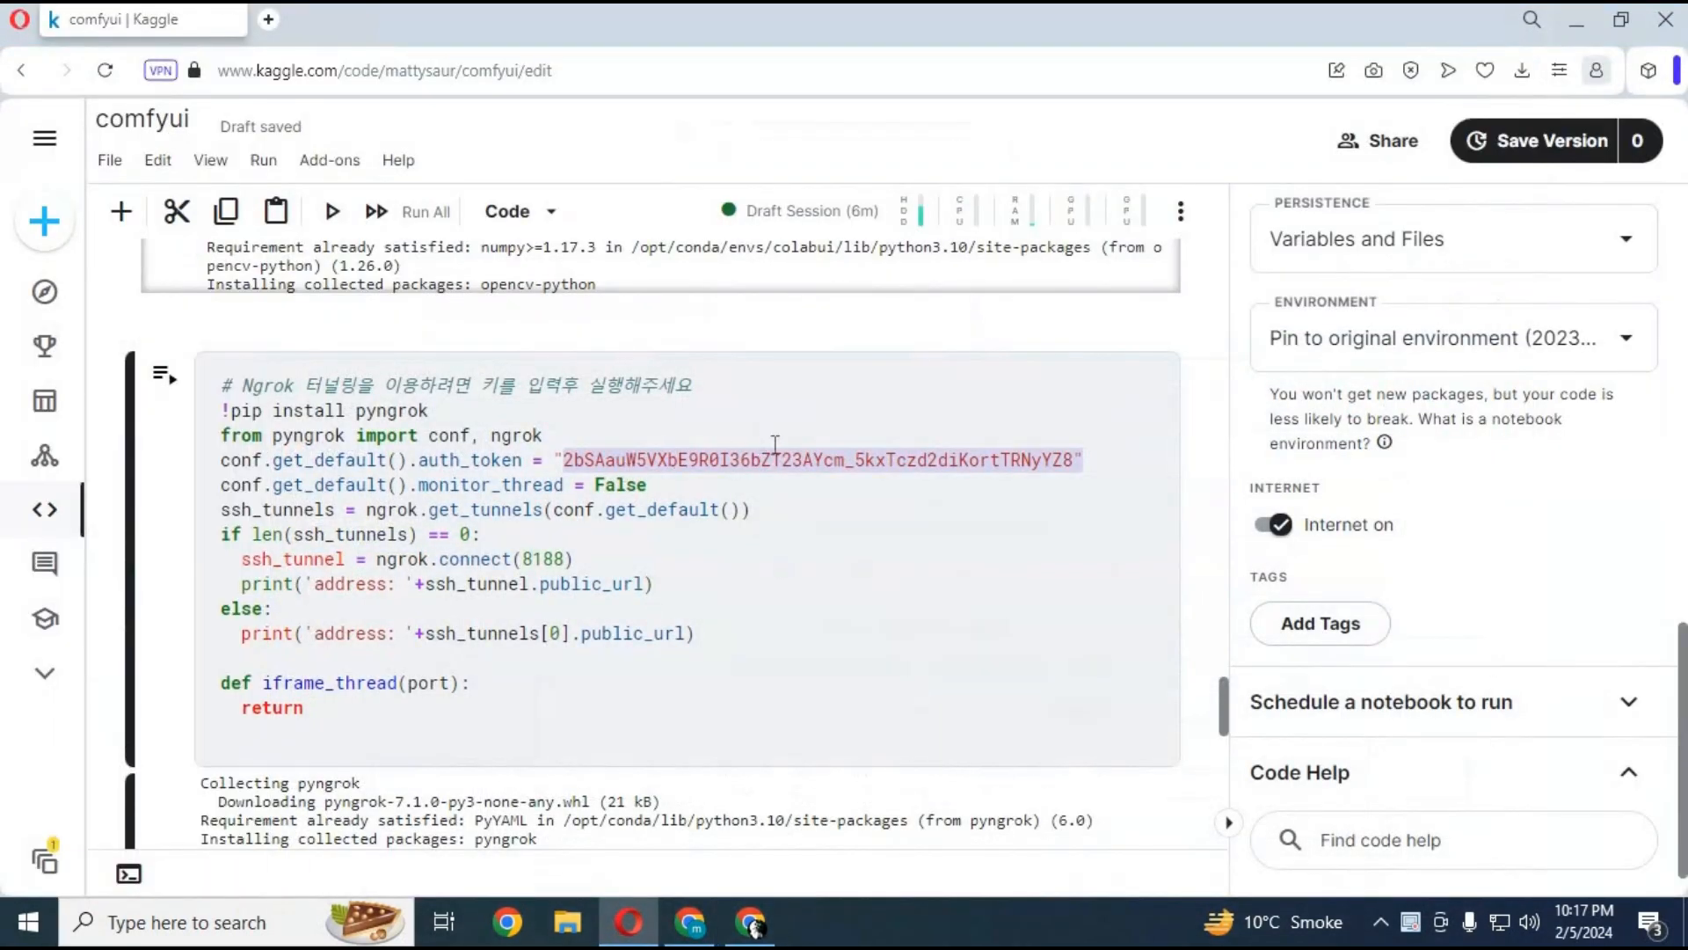
Run the ngrok tunnel cell and the ComfyUI launch cell, then scroll through the output.
left_click(543, 435)
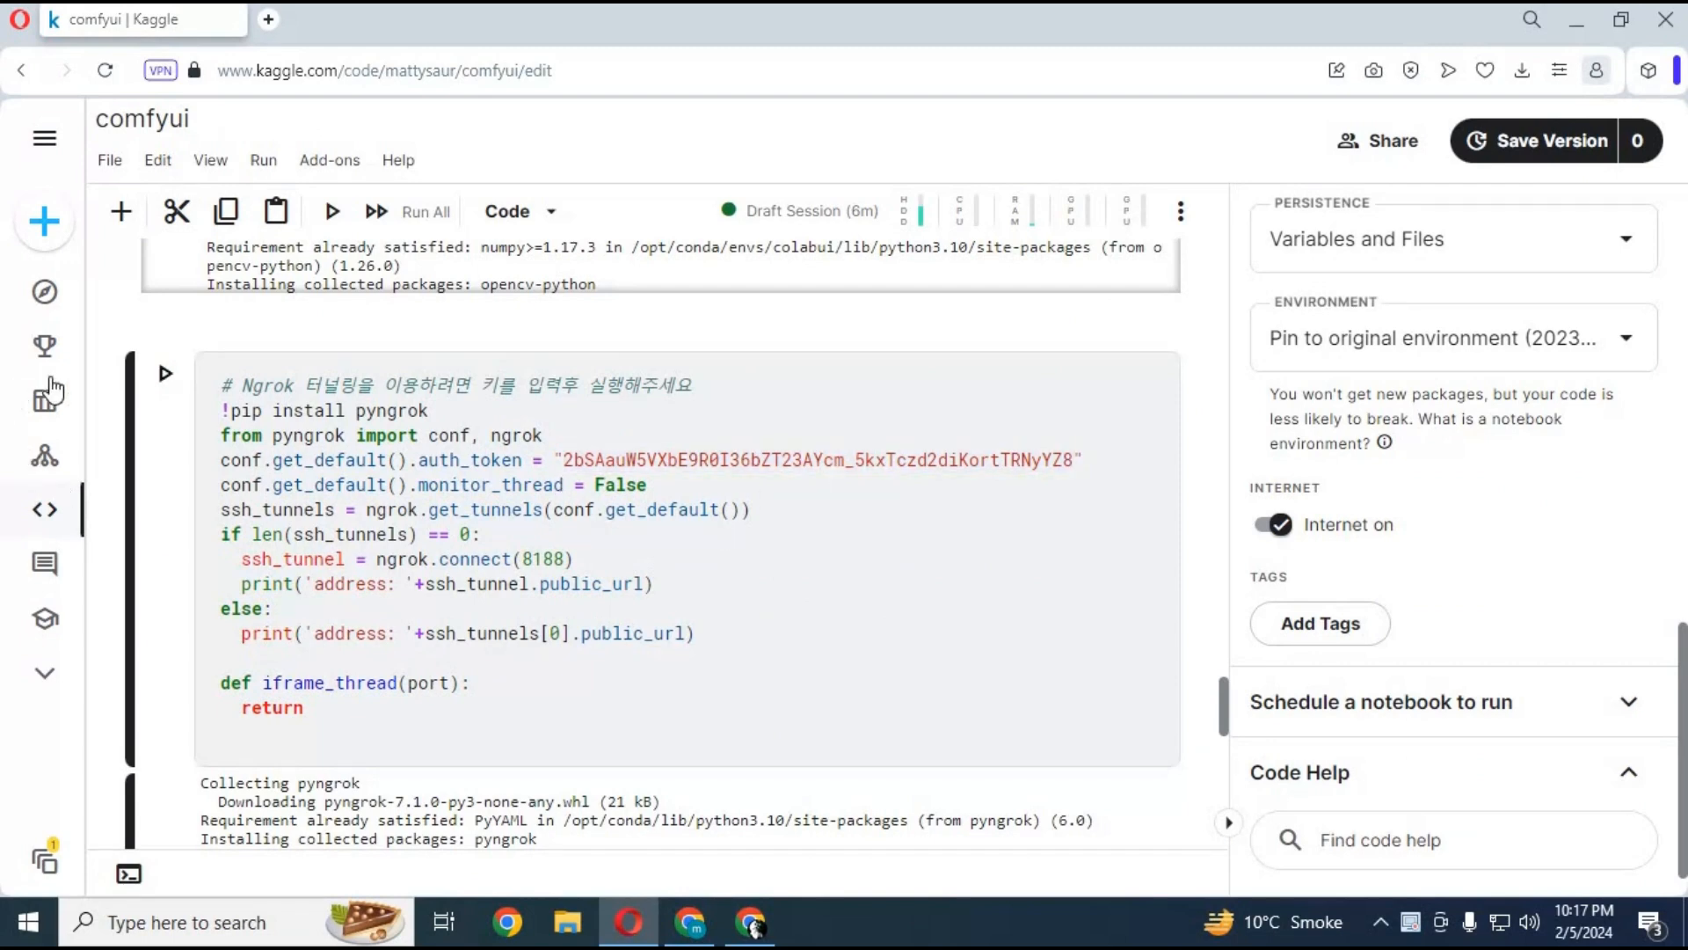
left_click(331, 211)
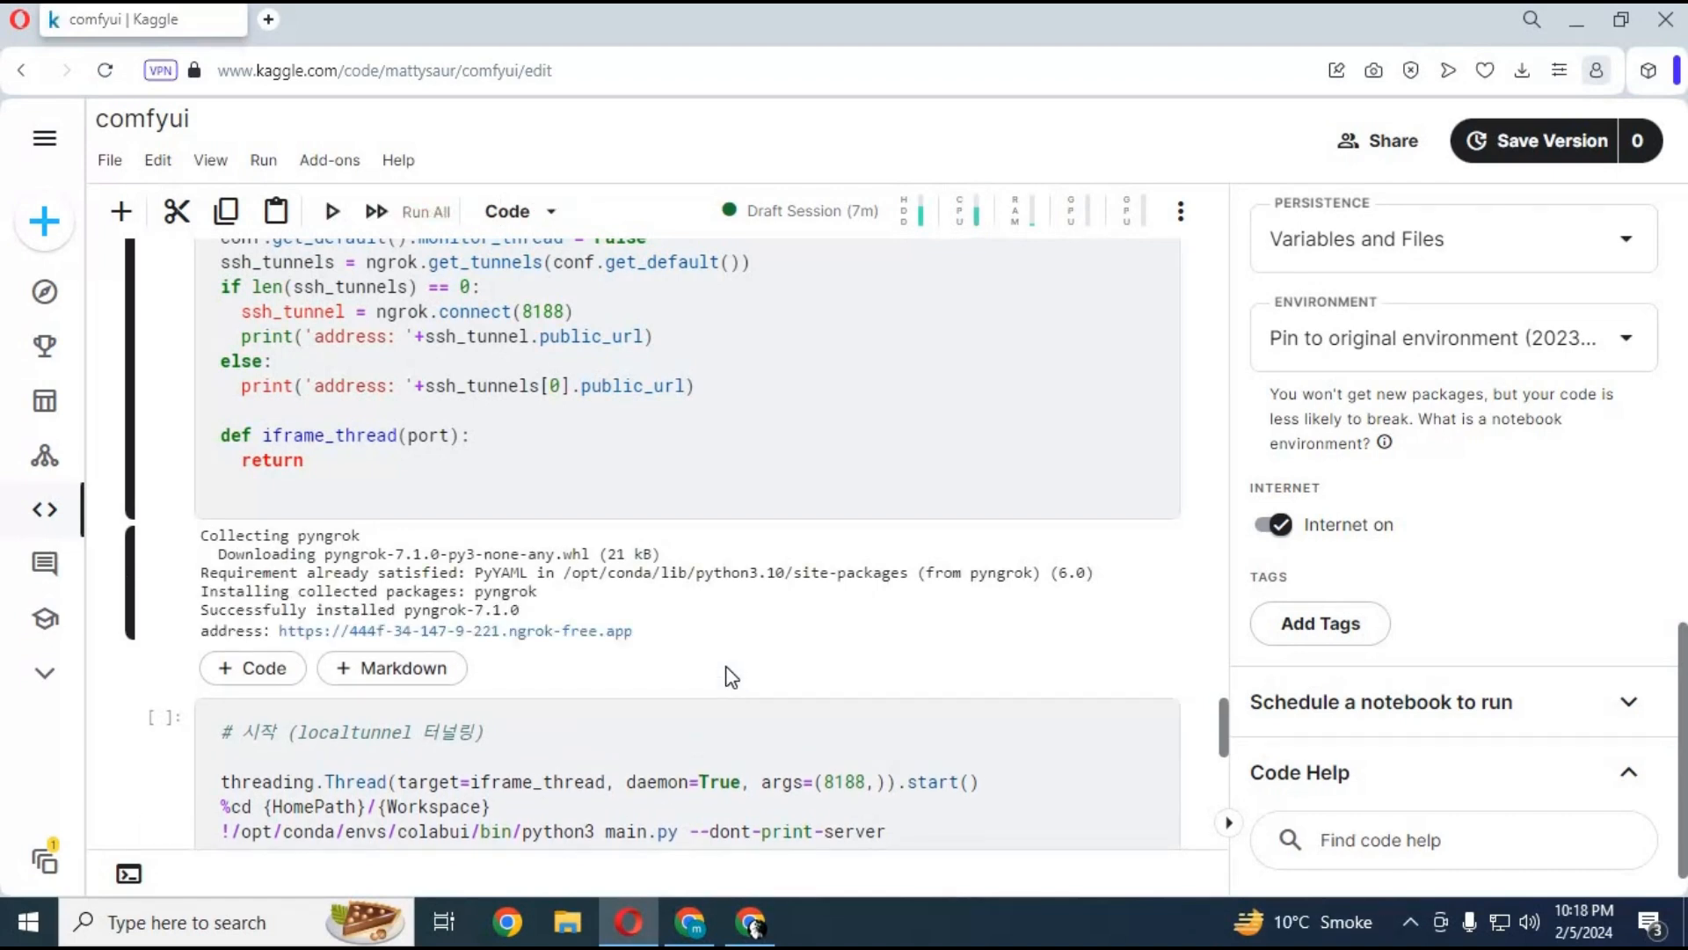
left_click(331, 211)
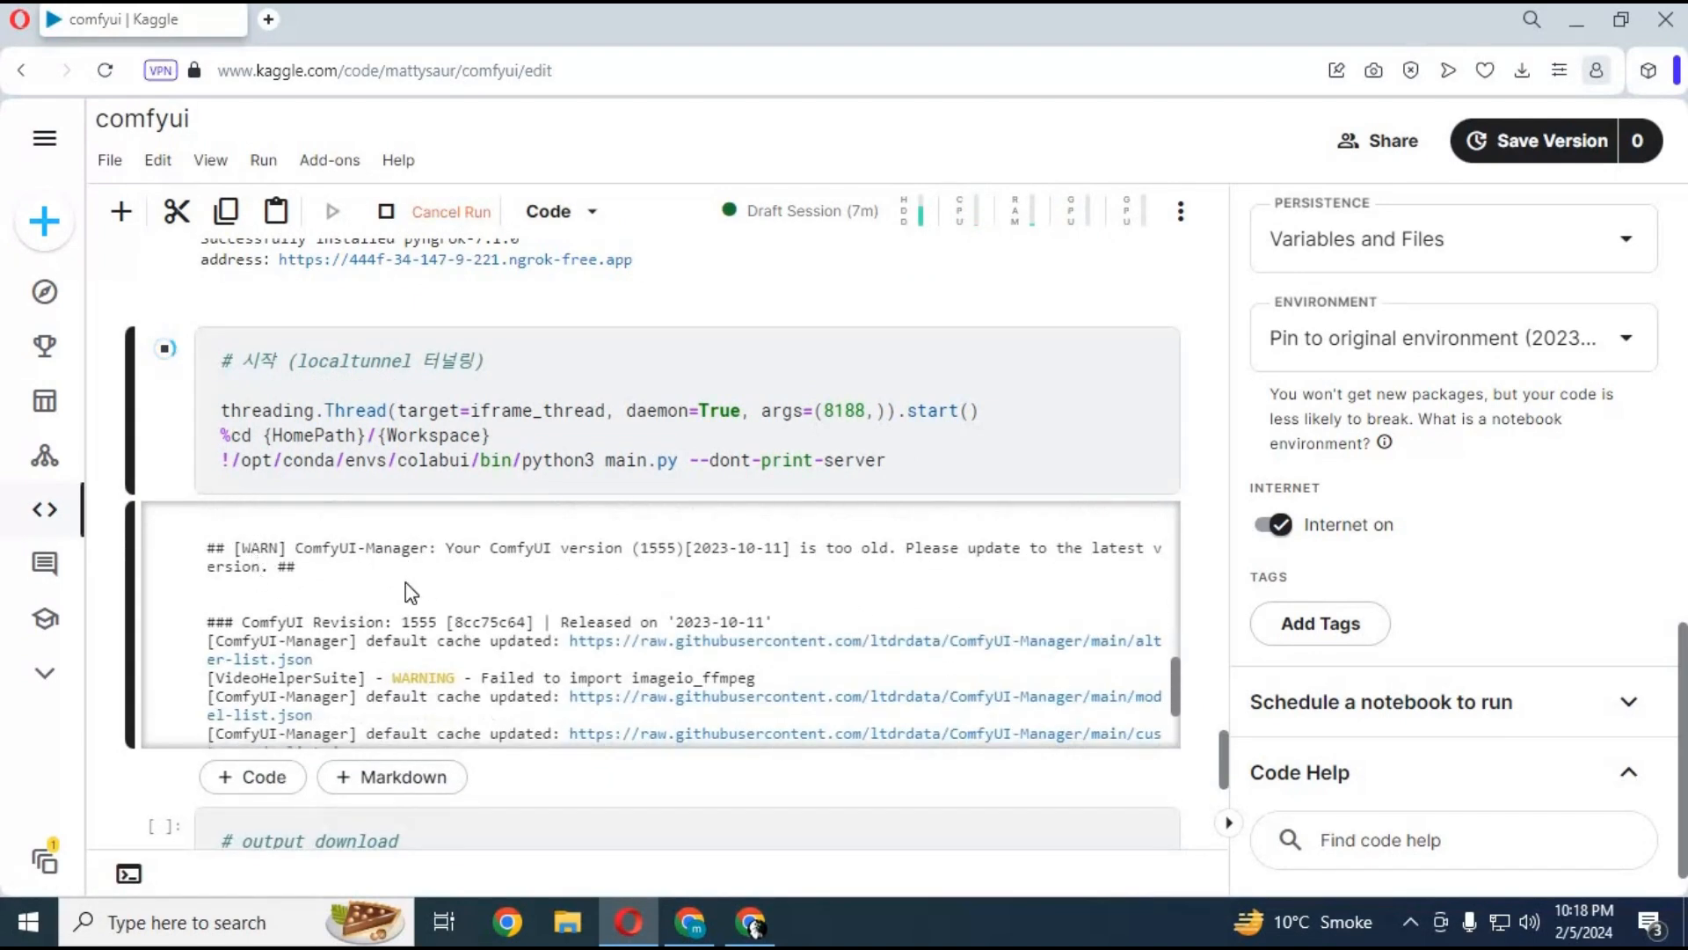
scroll("down", 3)
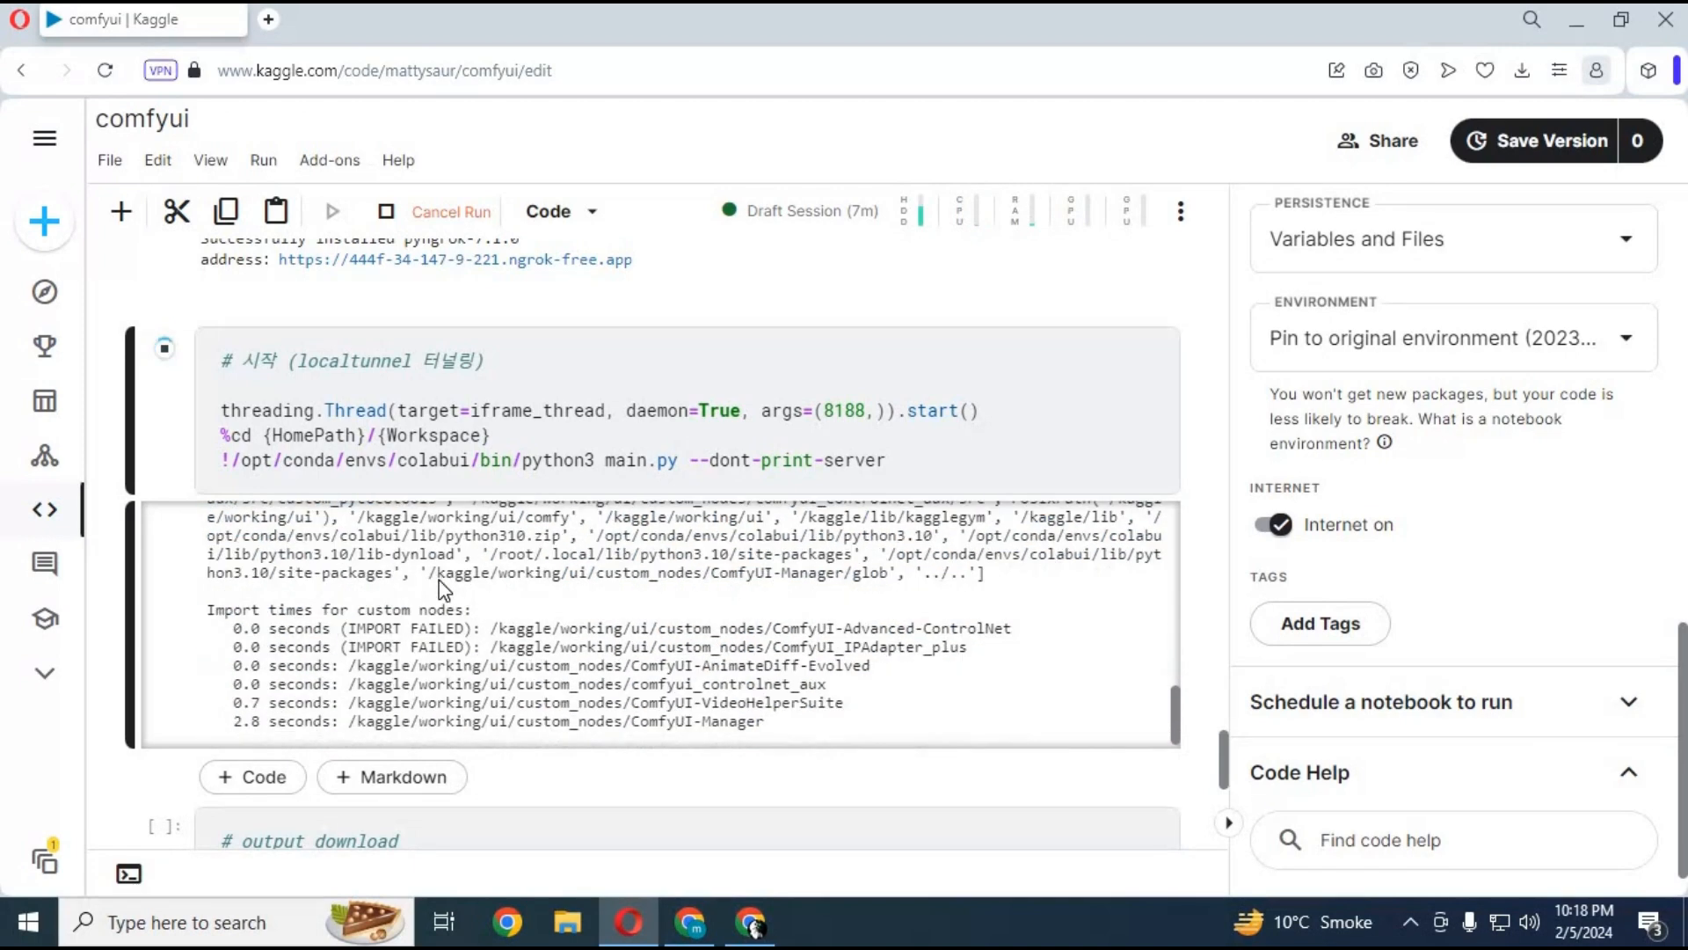
scroll("down", 3)
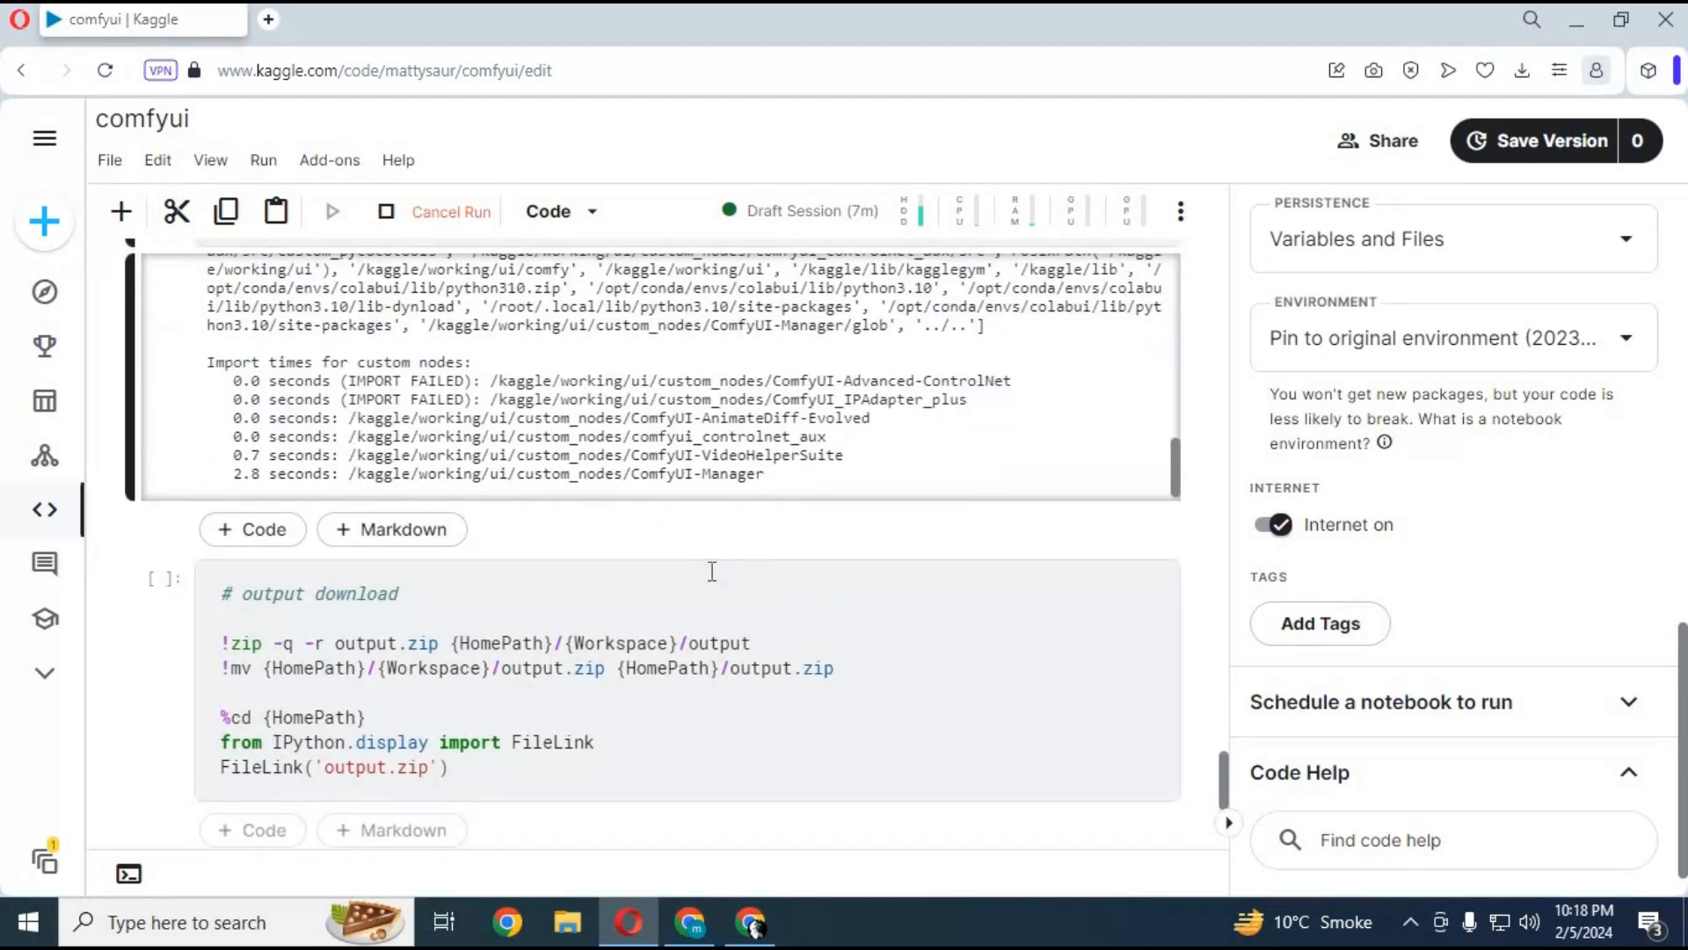
scroll("down", 3)
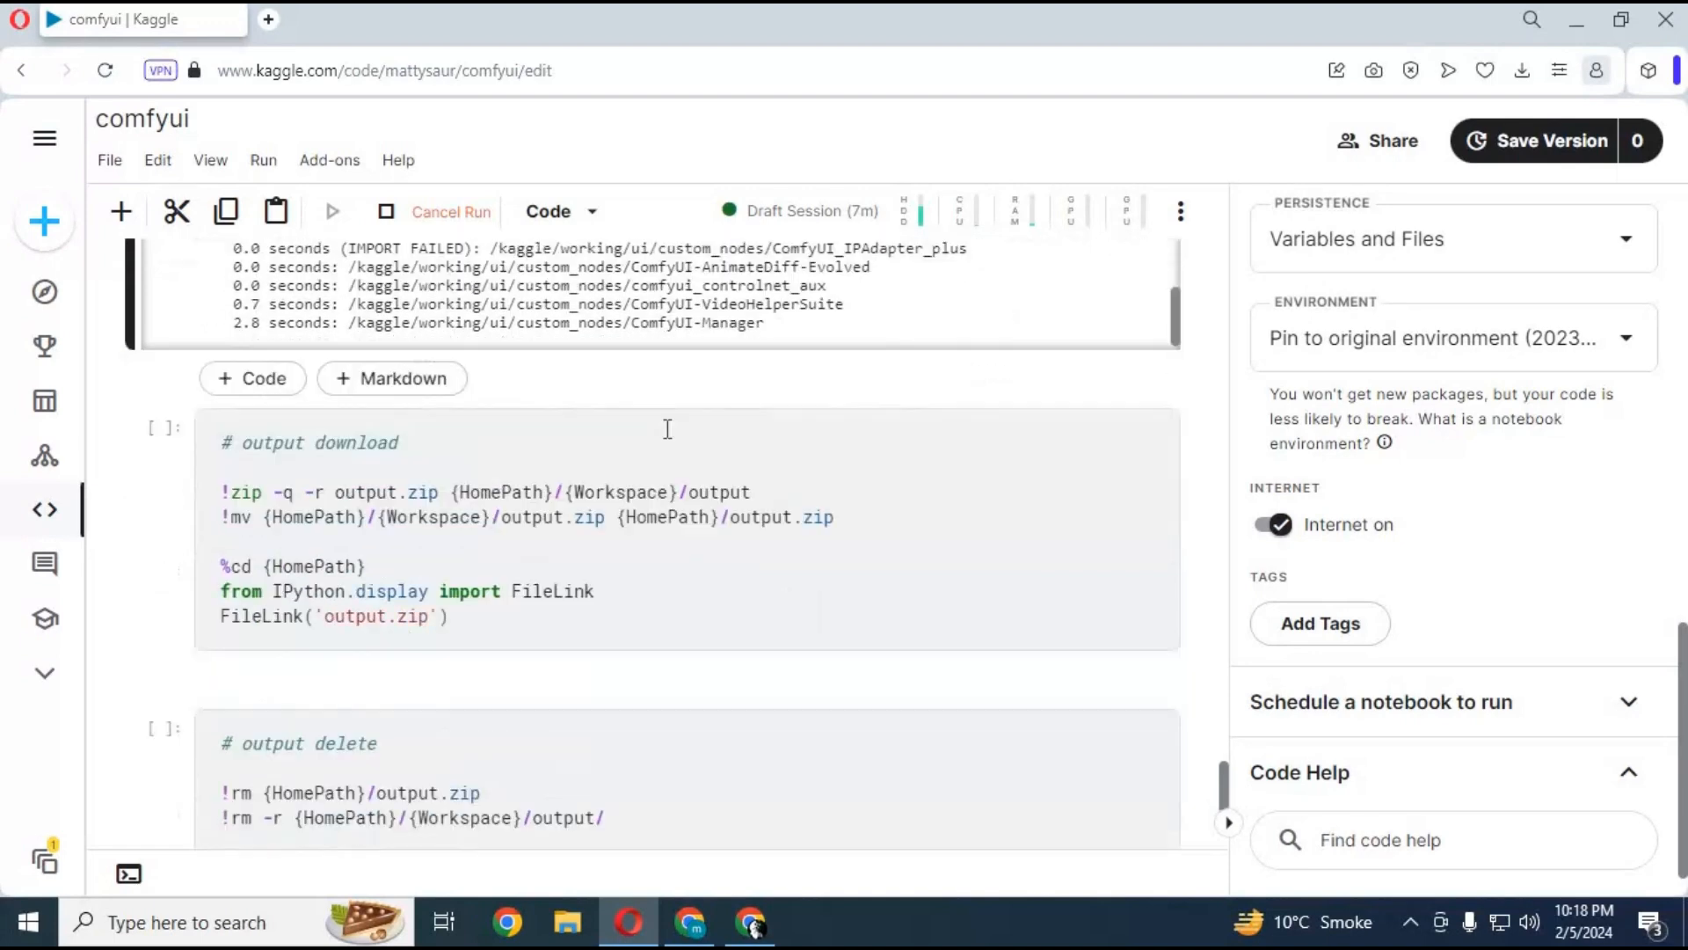
scroll("down", 3)
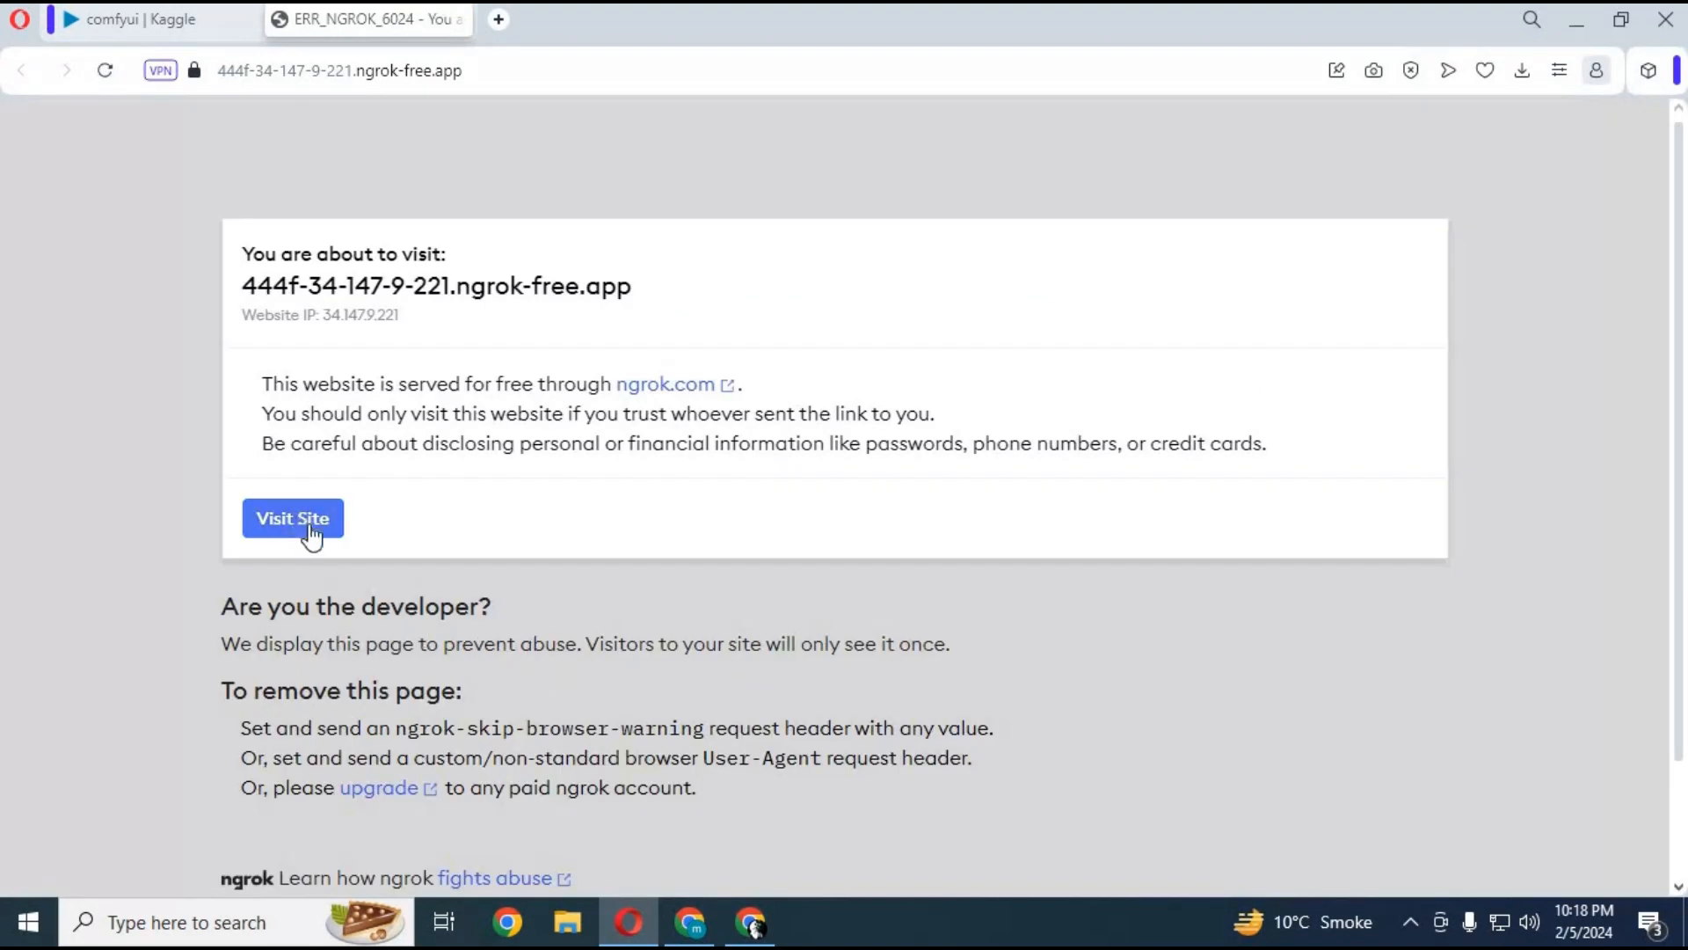
Continue past the ngrok visitor warning with Visit Site.
left_click(292, 518)
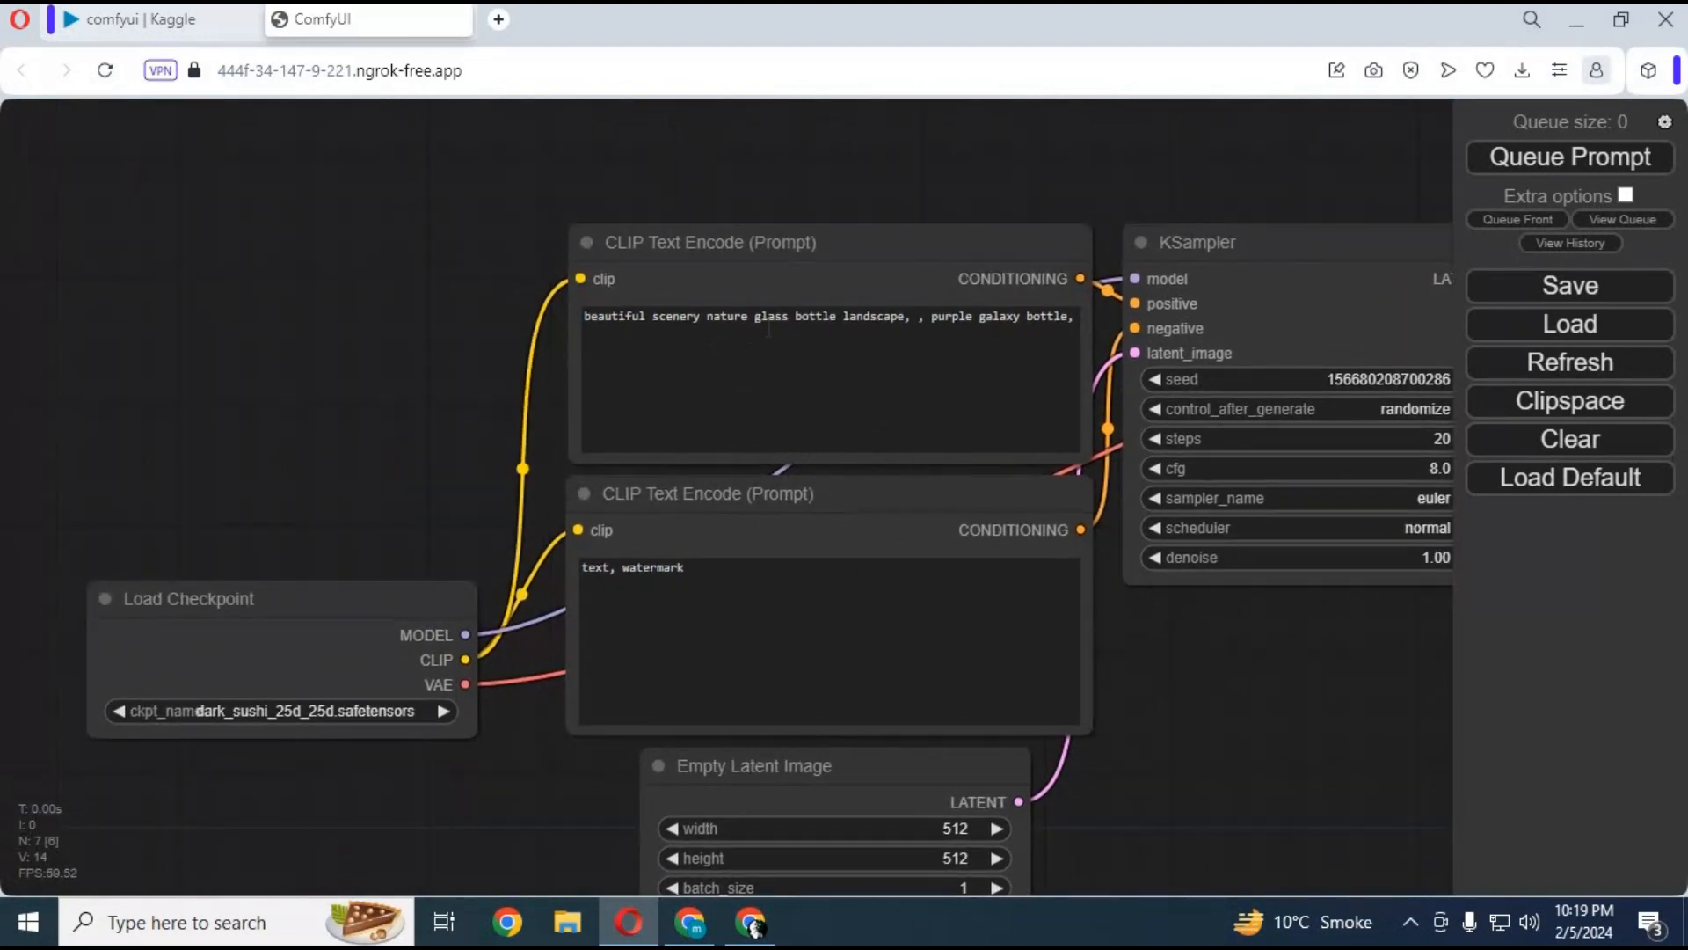
Replace 'landscape' with 'waterfall,' in the positive prompt and queue one generation.
double_click(873, 317)
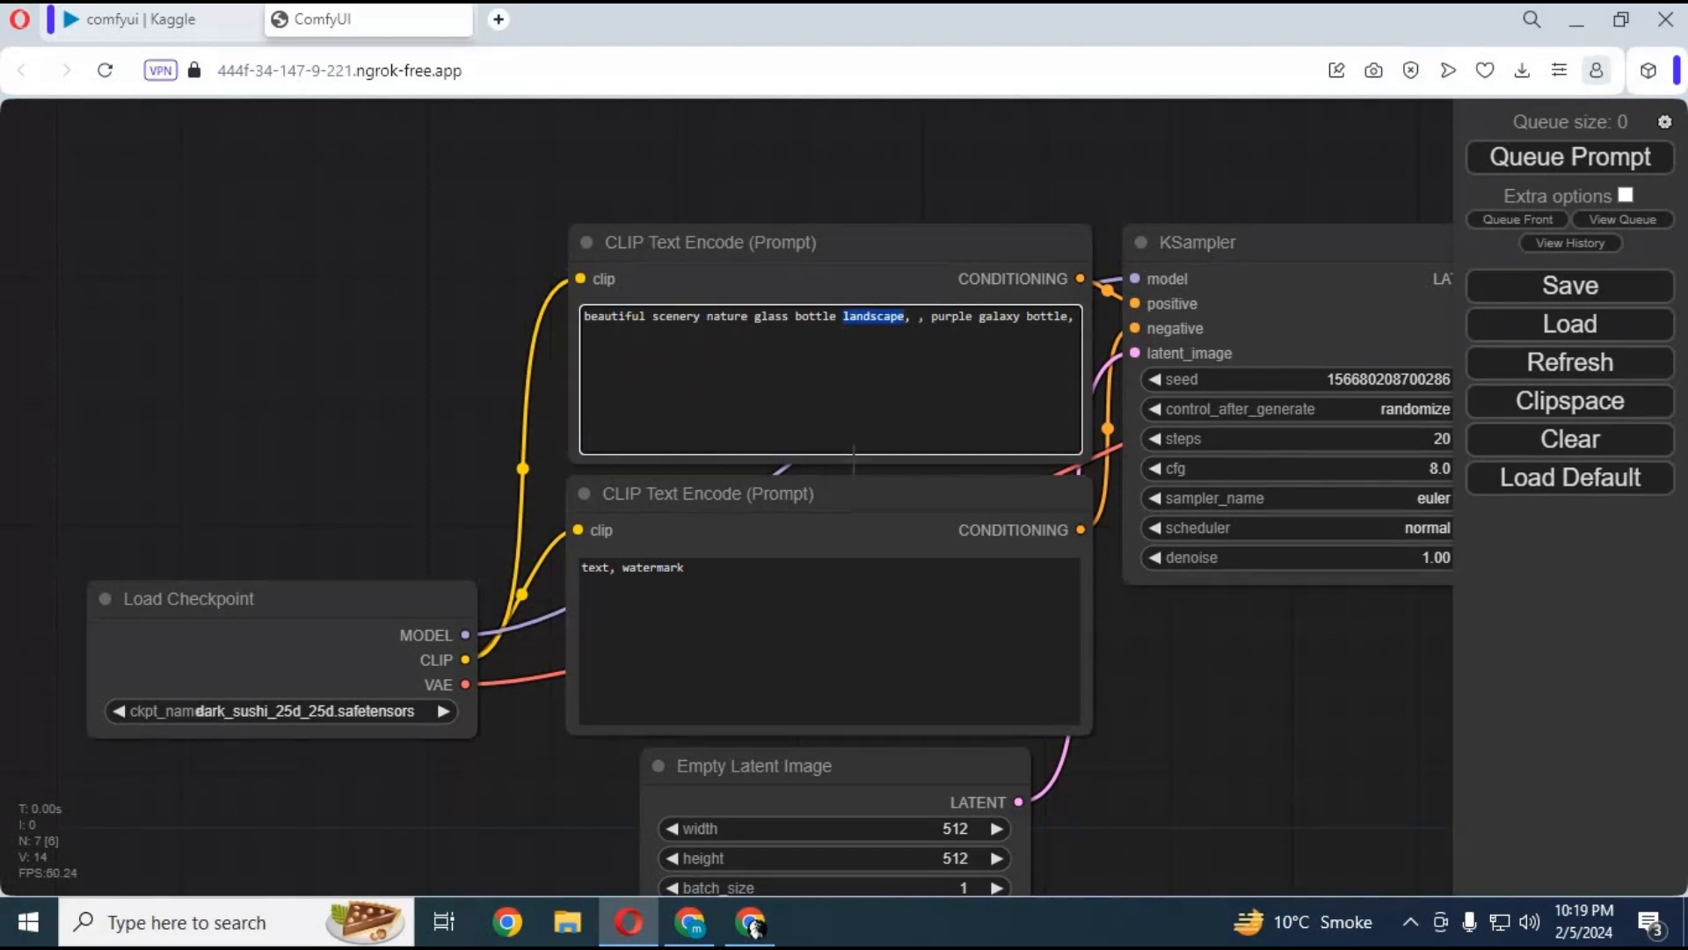
type("waterf")
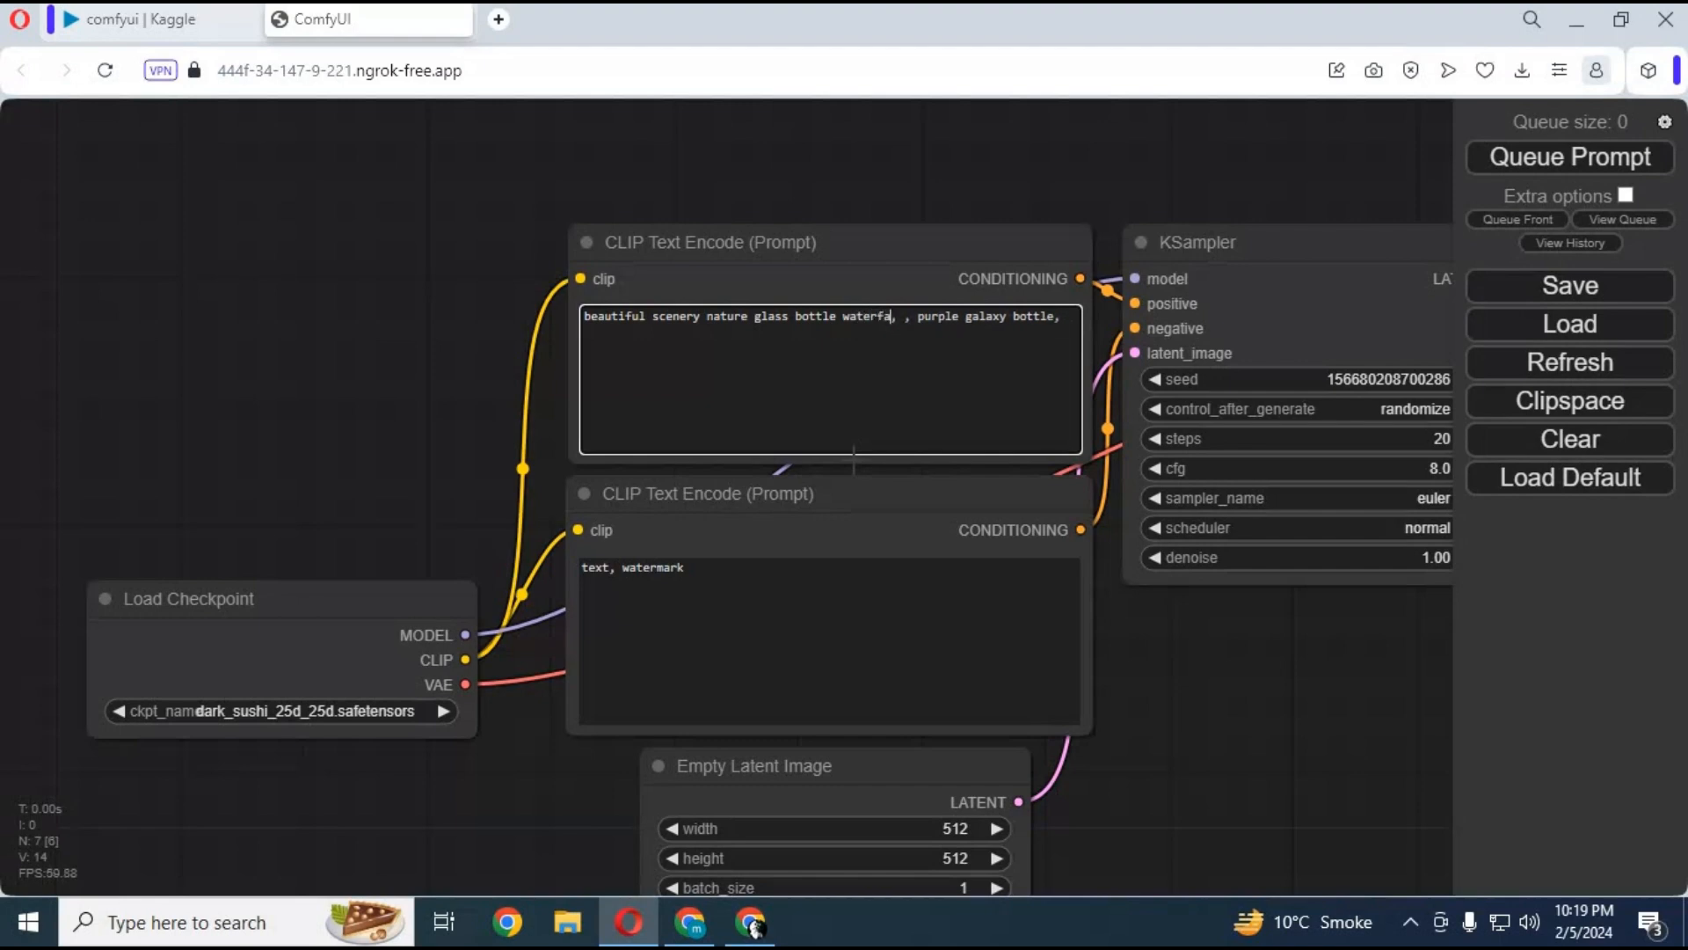
type("ll,")
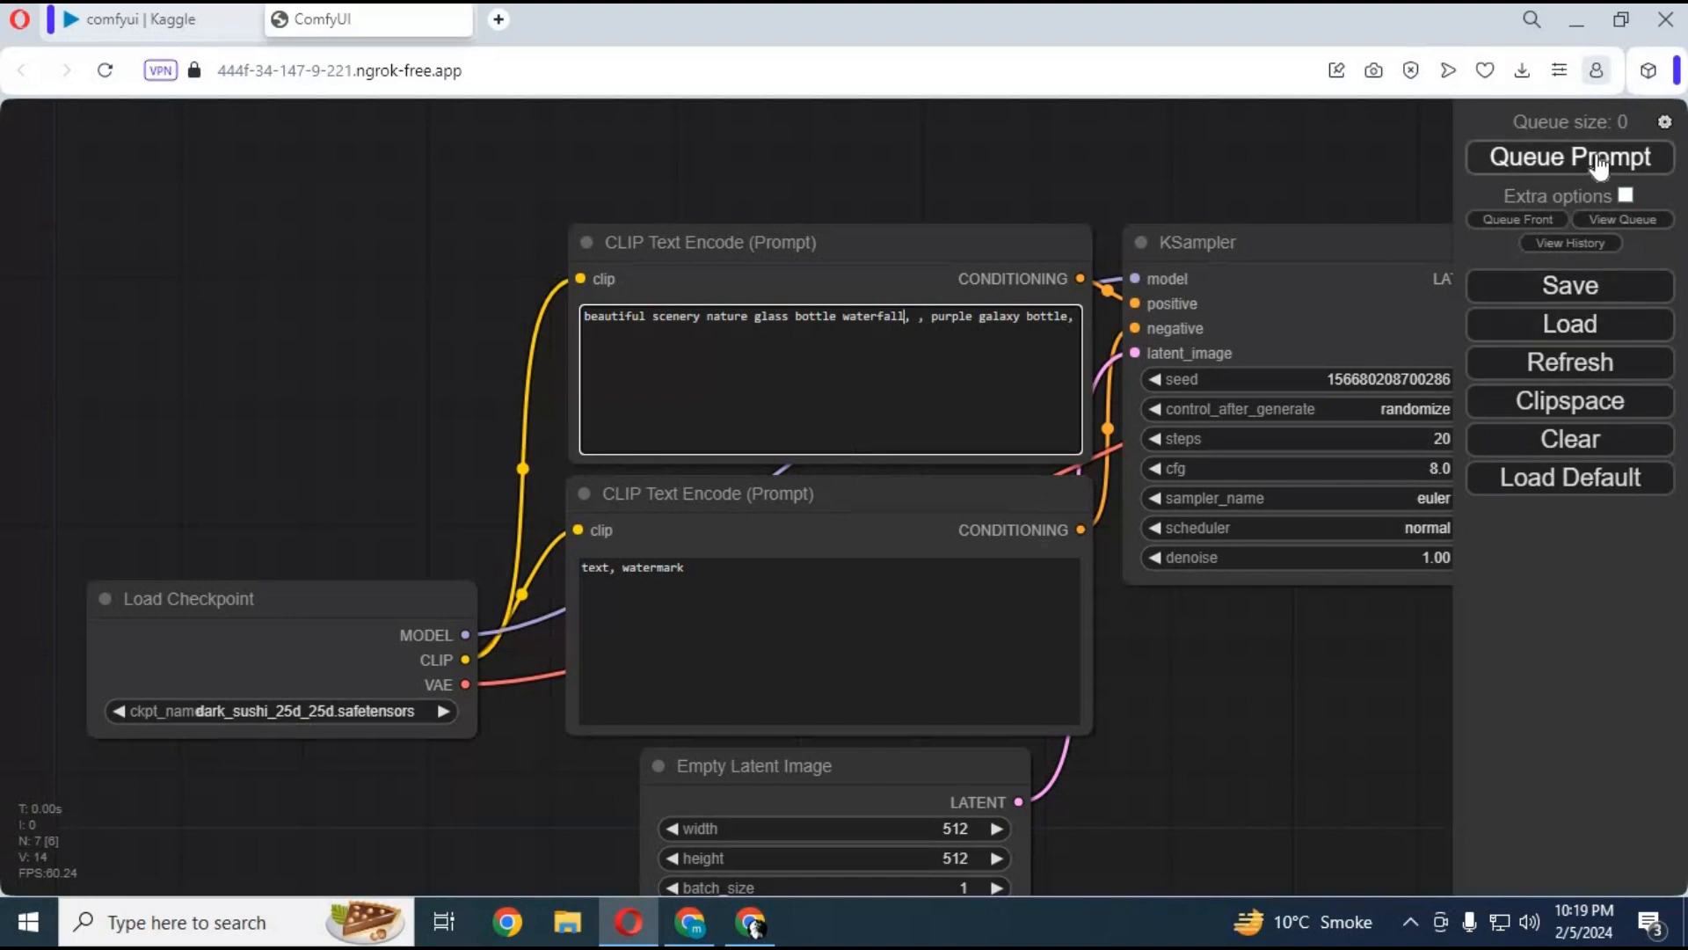
left_click(1568, 158)
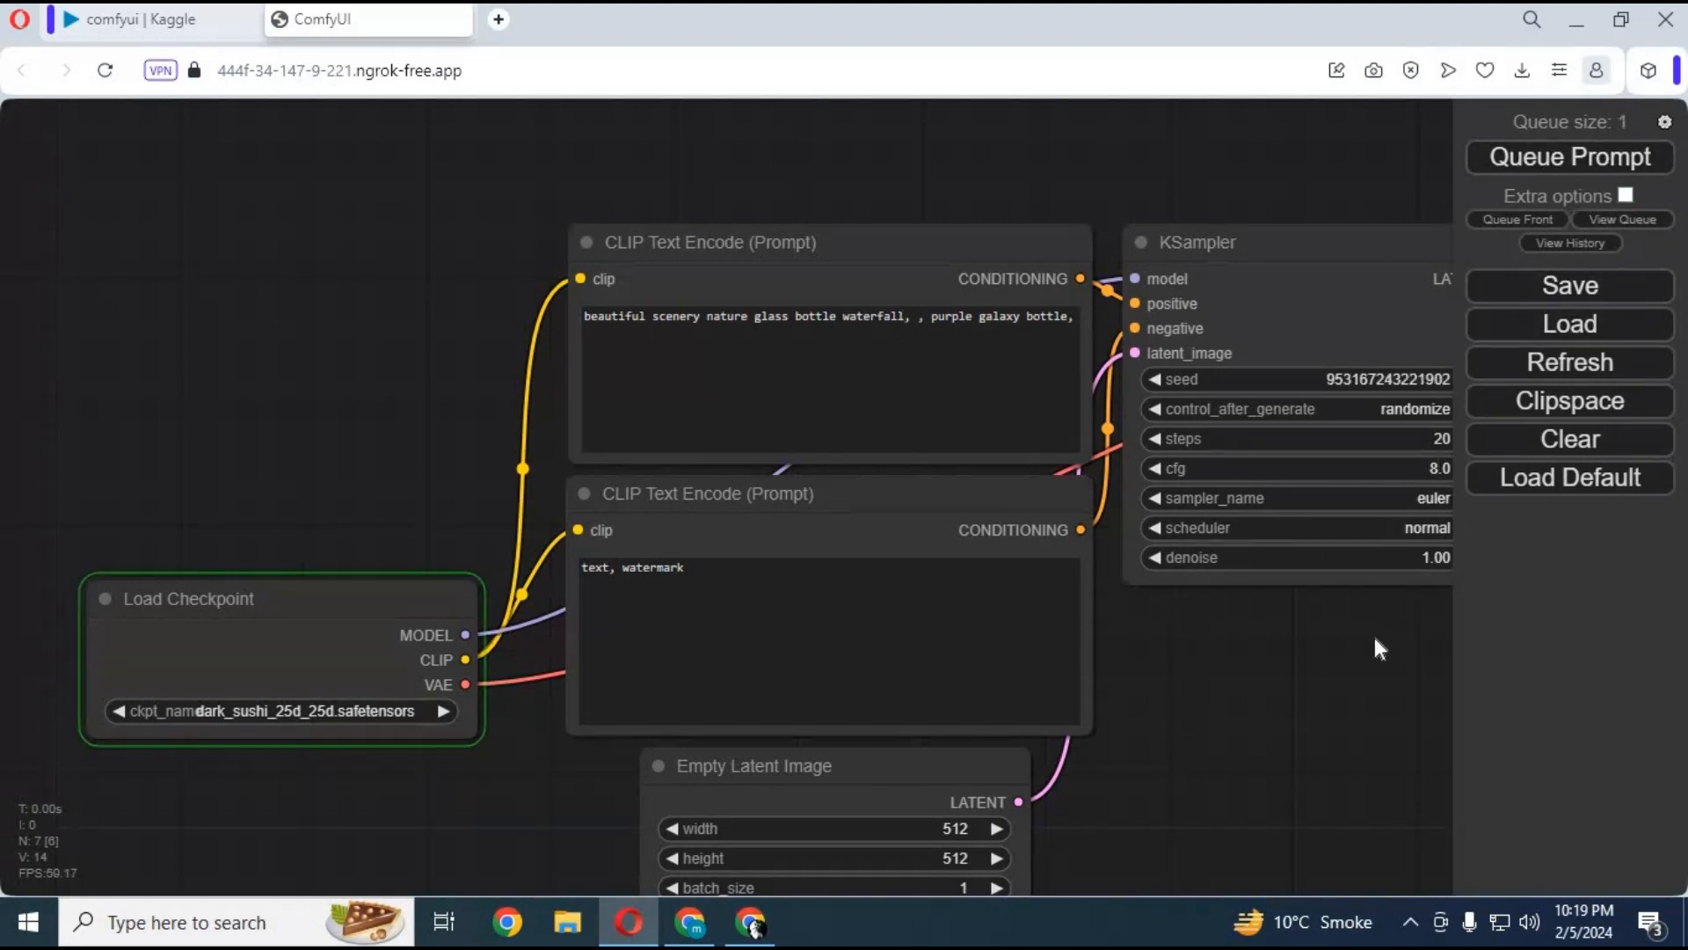